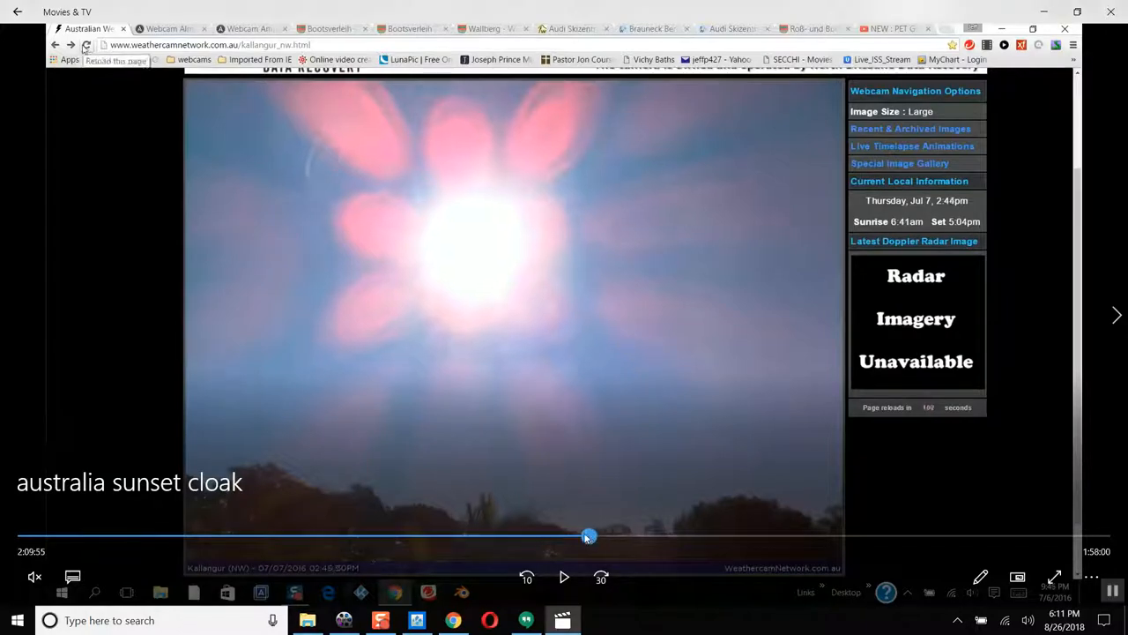
- Scrub the australia sunset cloak video from the start to near the end, landing on the pink sun flare part
{"action": "left_click_drag", "start_coordinate": [589, 536], "coordinate": [513, 536]}
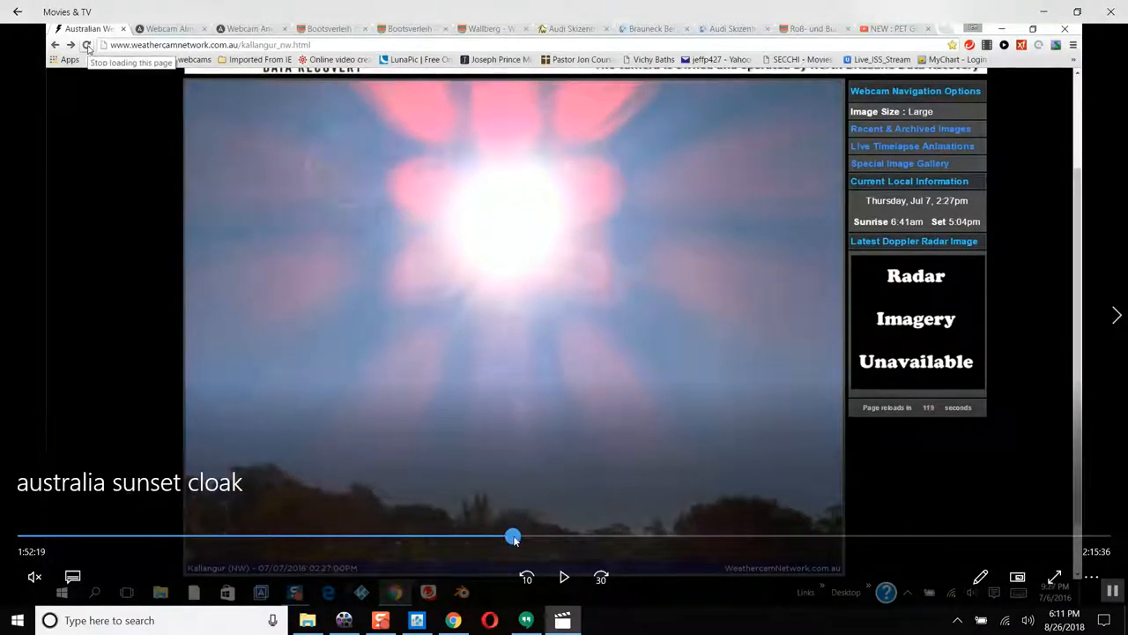
{"action": "left_click_drag", "start_coordinate": [515, 536], "coordinate": [219, 536]}
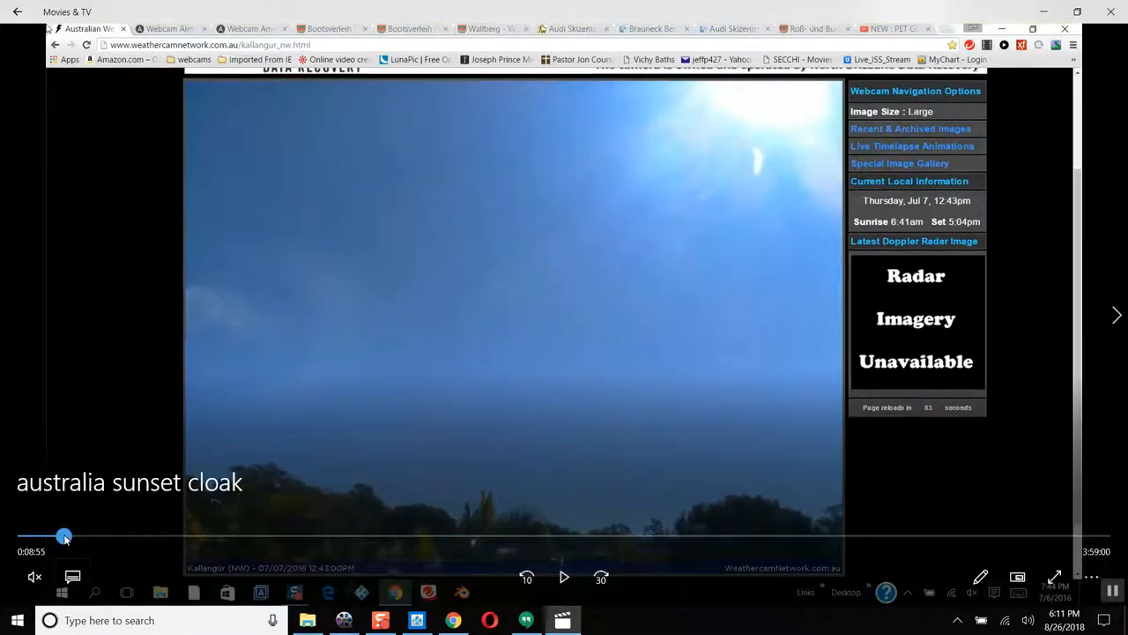
{"action": "left_click_drag", "start_coordinate": [63, 536], "coordinate": [178, 536]}
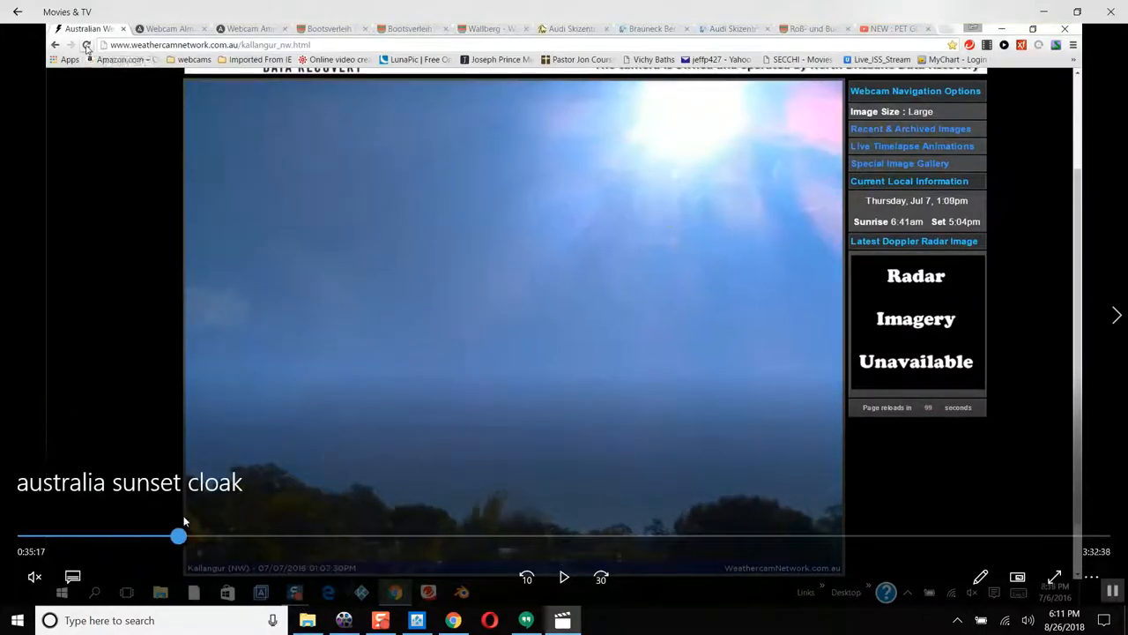
{"action": "left_click_drag", "start_coordinate": [180, 536], "coordinate": [511, 536]}
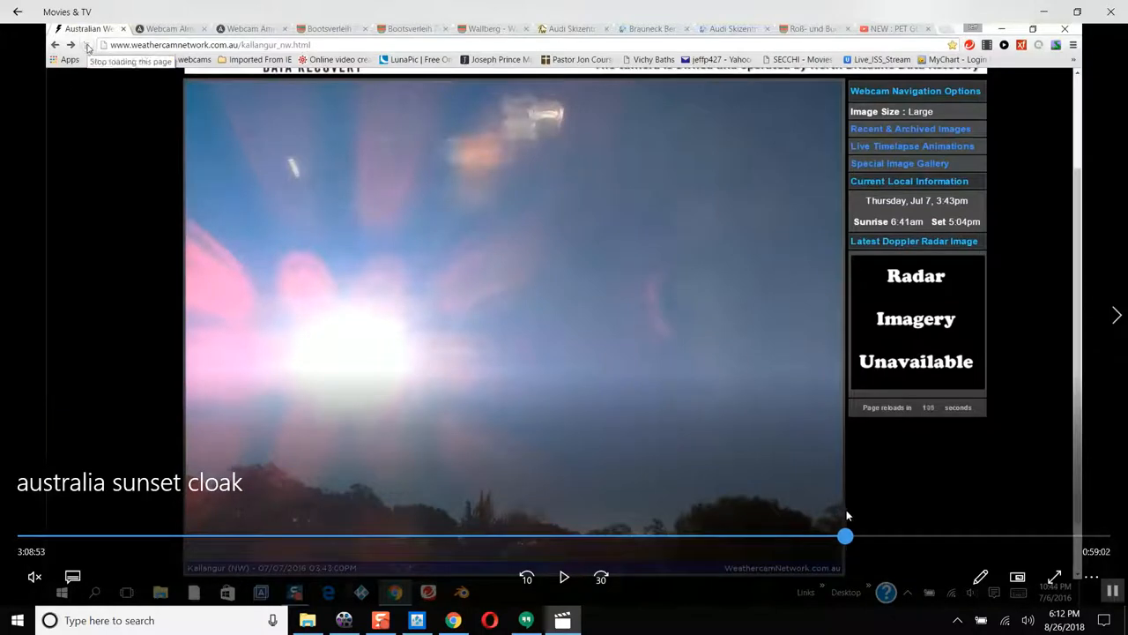
{"action": "left_click", "coordinate": [87, 46]}
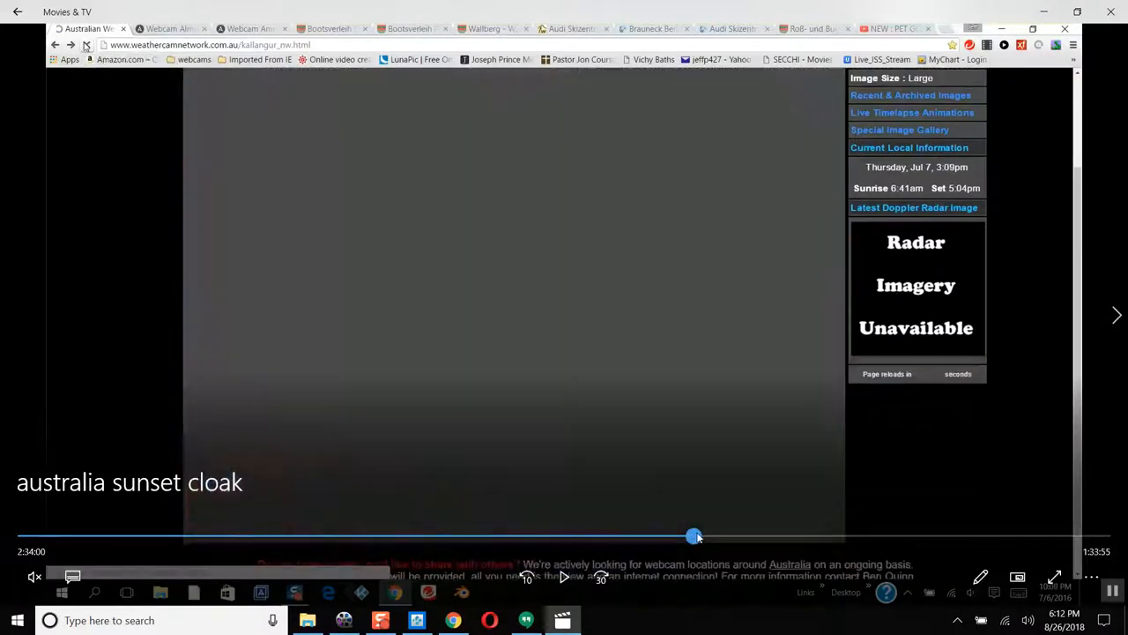
{"action": "left_click_drag", "start_coordinate": [695, 536], "coordinate": [492, 536]}
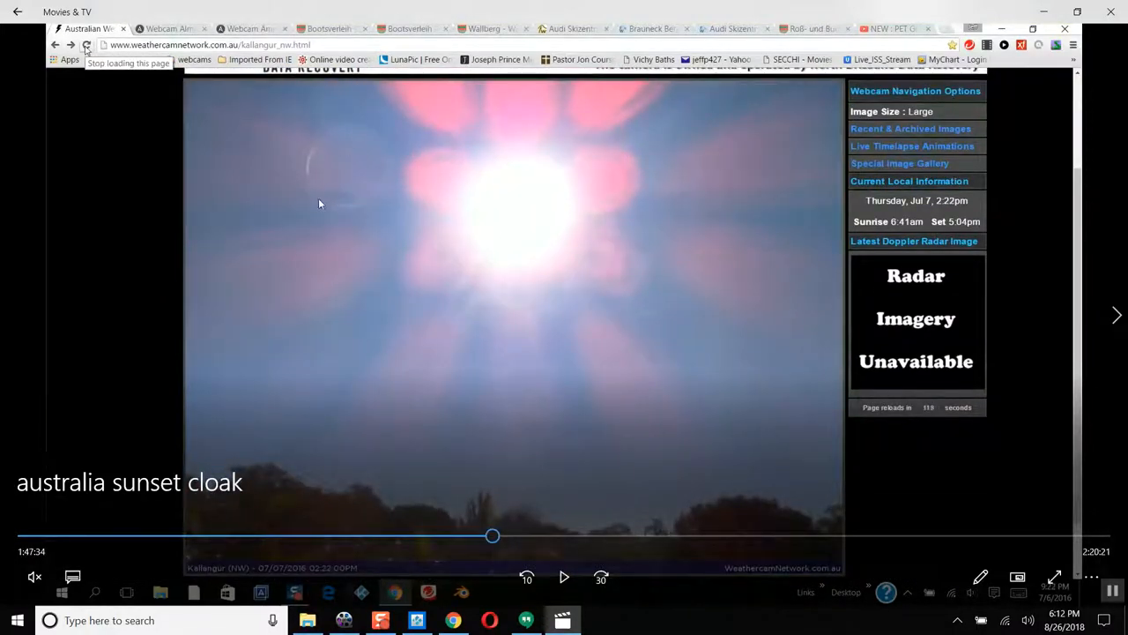
{"action": "mouse_move", "coordinate": [392, 165]}
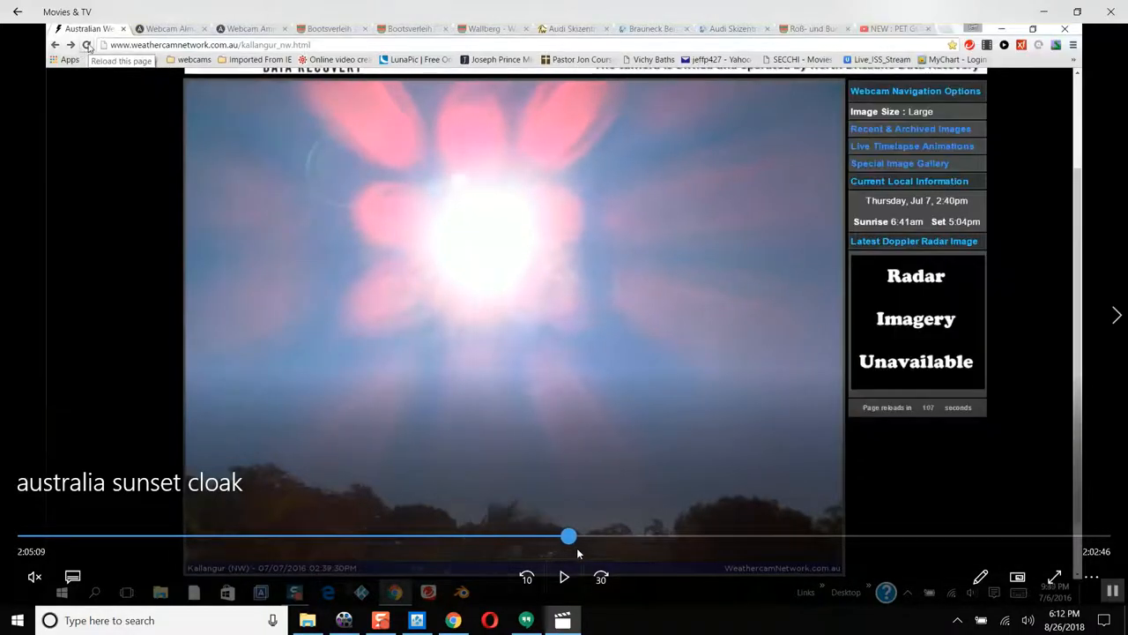
- Scrub between roughly 1:38 and 3:03 to compare the glow, settling playback around 2:26
{"action": "left_click_drag", "start_coordinate": [568, 536], "coordinate": [636, 536]}
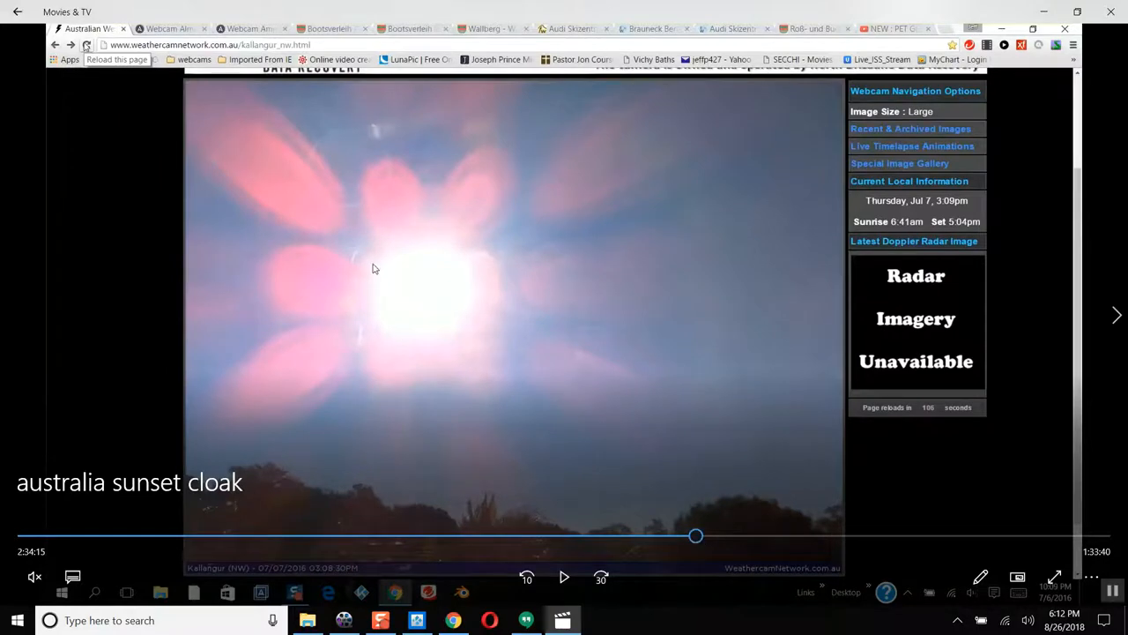
{"action": "mouse_move", "coordinate": [286, 149]}
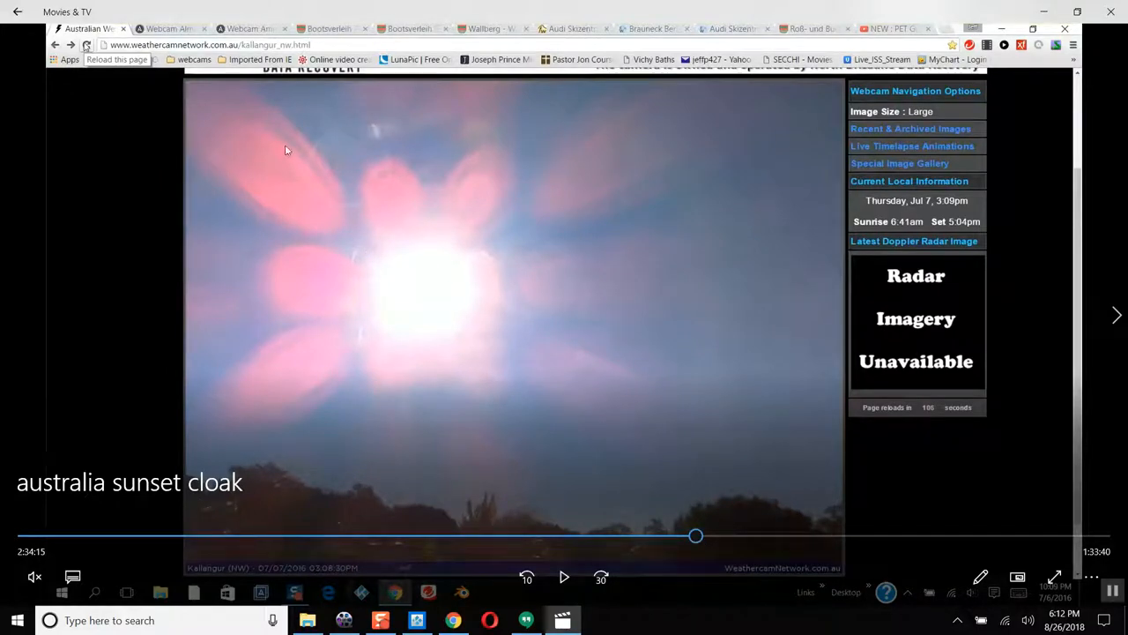
{"action": "mouse_move", "coordinate": [328, 183]}
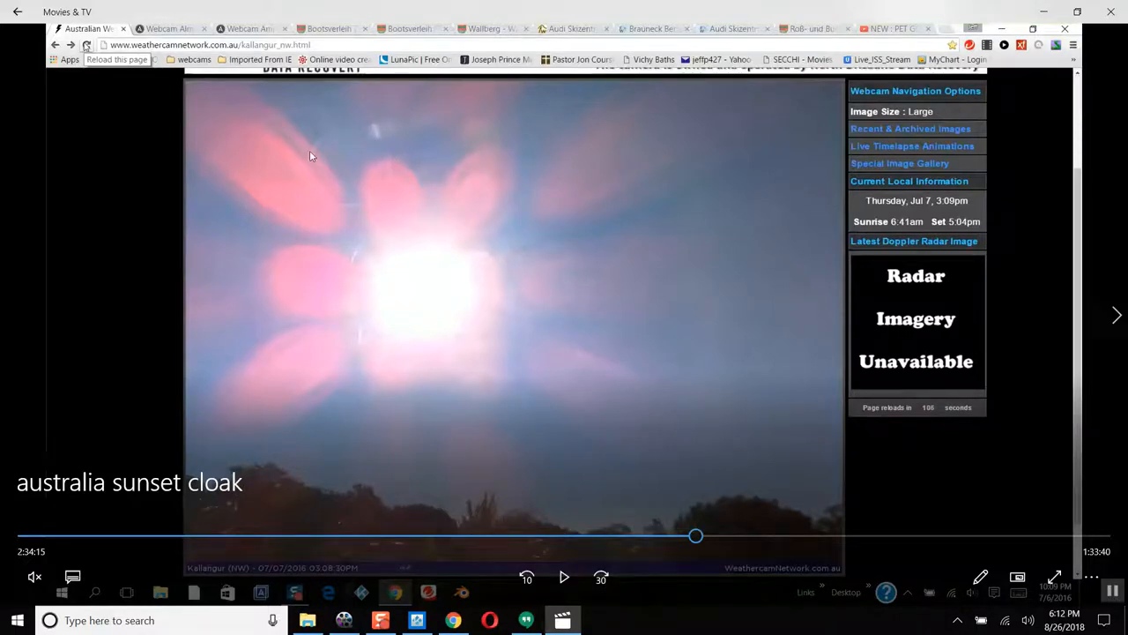
{"action": "left_click_drag", "start_coordinate": [694, 536], "coordinate": [673, 536]}
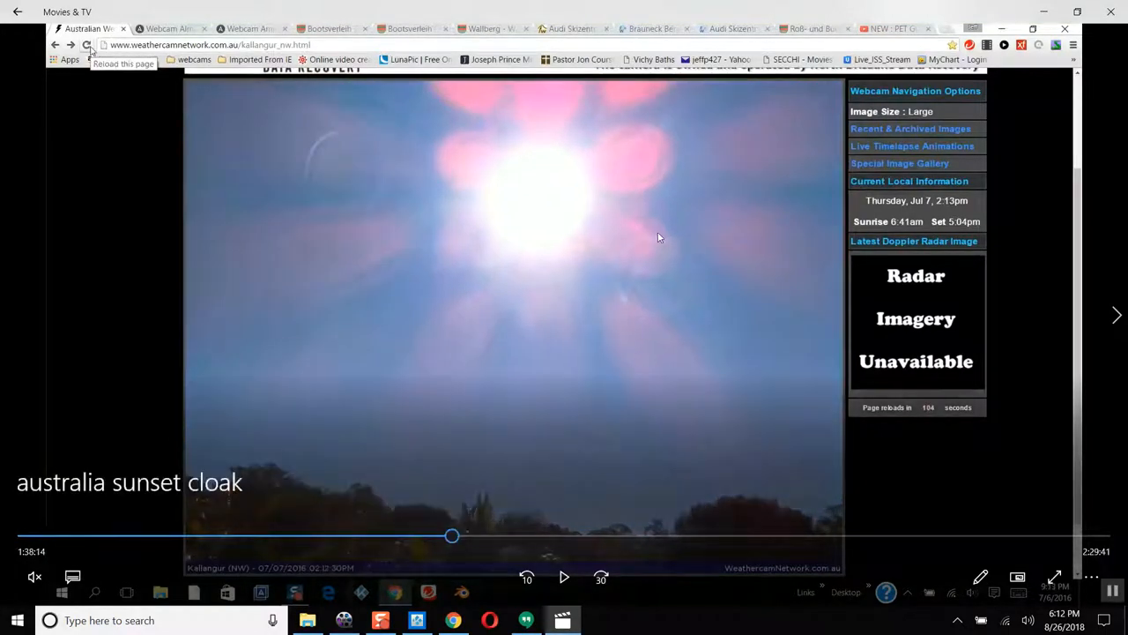
{"action": "left_click_drag", "start_coordinate": [451, 536], "coordinate": [527, 536]}
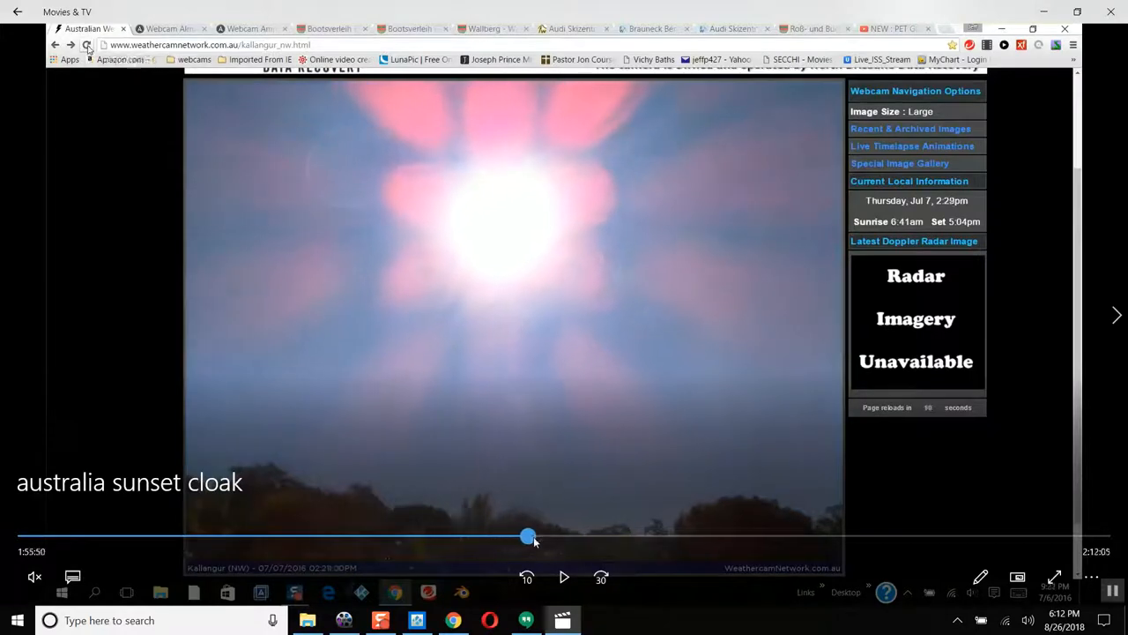
{"action": "left_click_drag", "start_coordinate": [528, 536], "coordinate": [786, 536]}
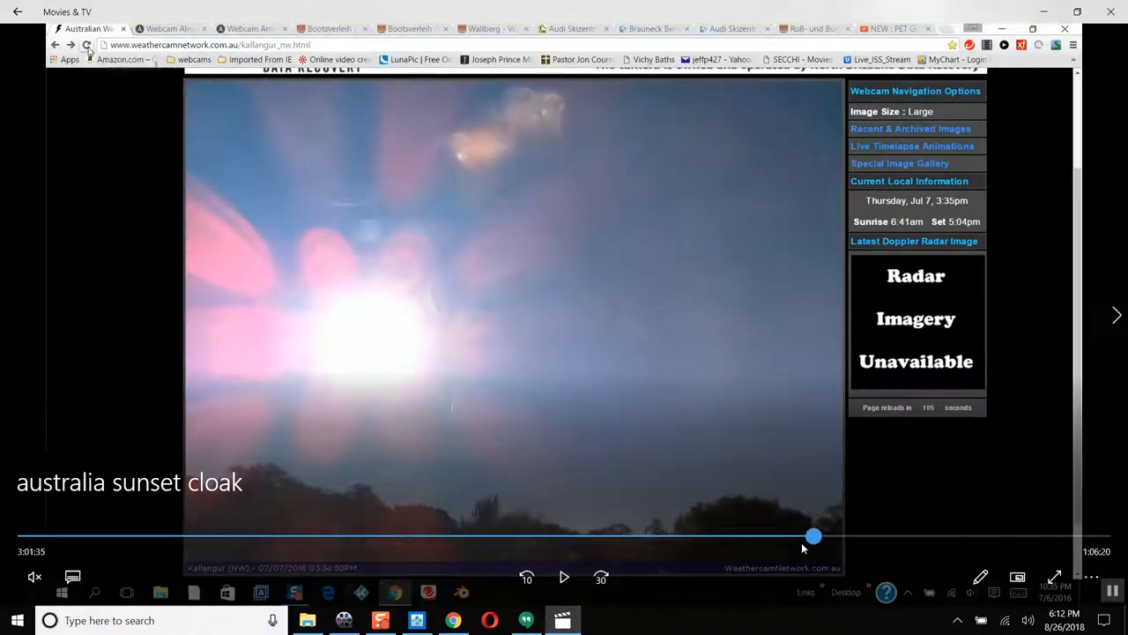
{"action": "left_click_drag", "start_coordinate": [813, 536], "coordinate": [772, 536]}
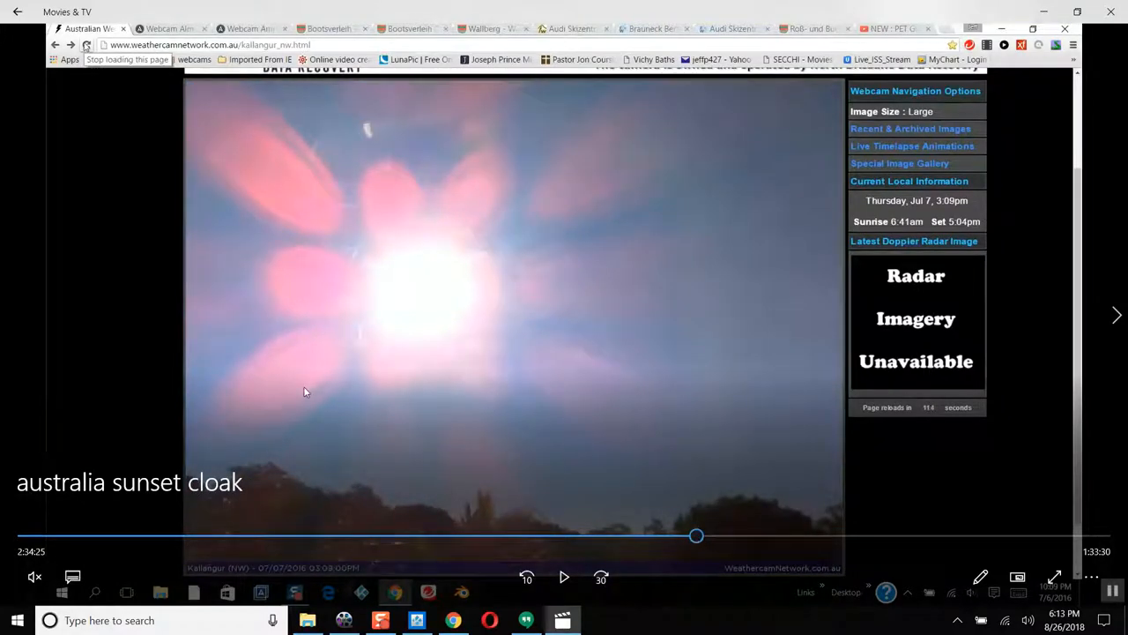
{"action": "mouse_move", "coordinate": [320, 423]}
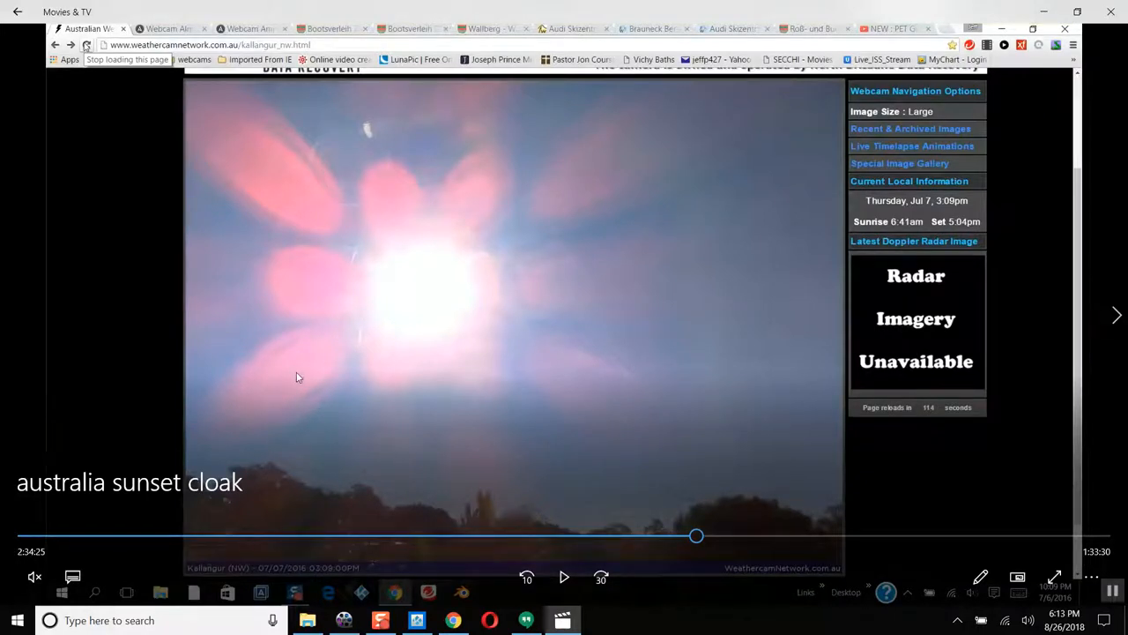
{"action": "mouse_move", "coordinate": [571, 412]}
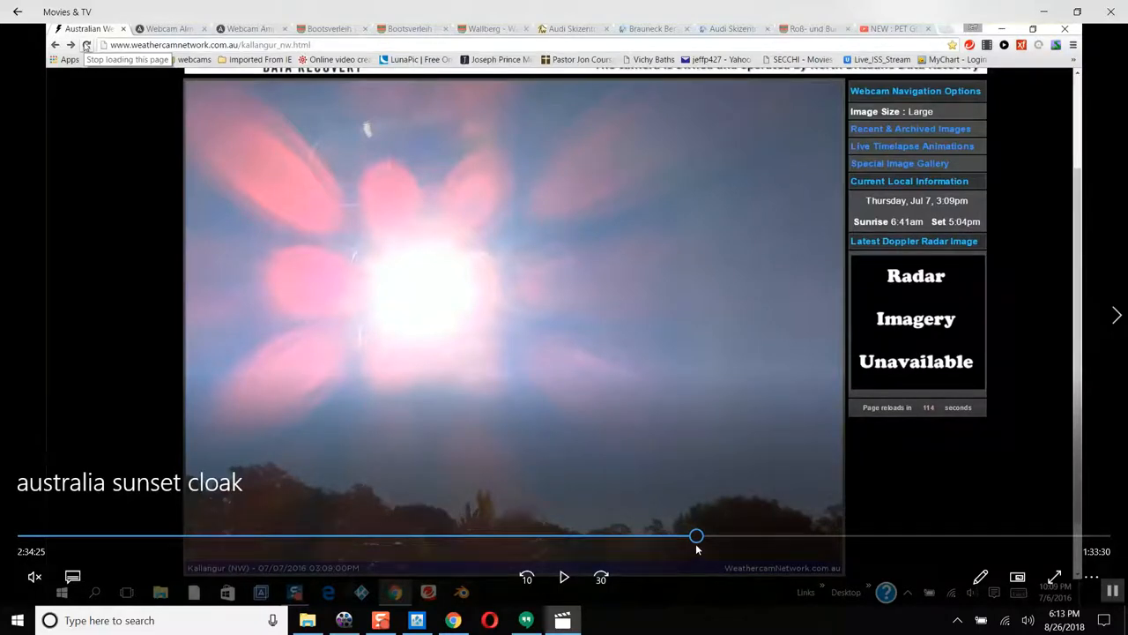
{"action": "mouse_move", "coordinate": [697, 536]}
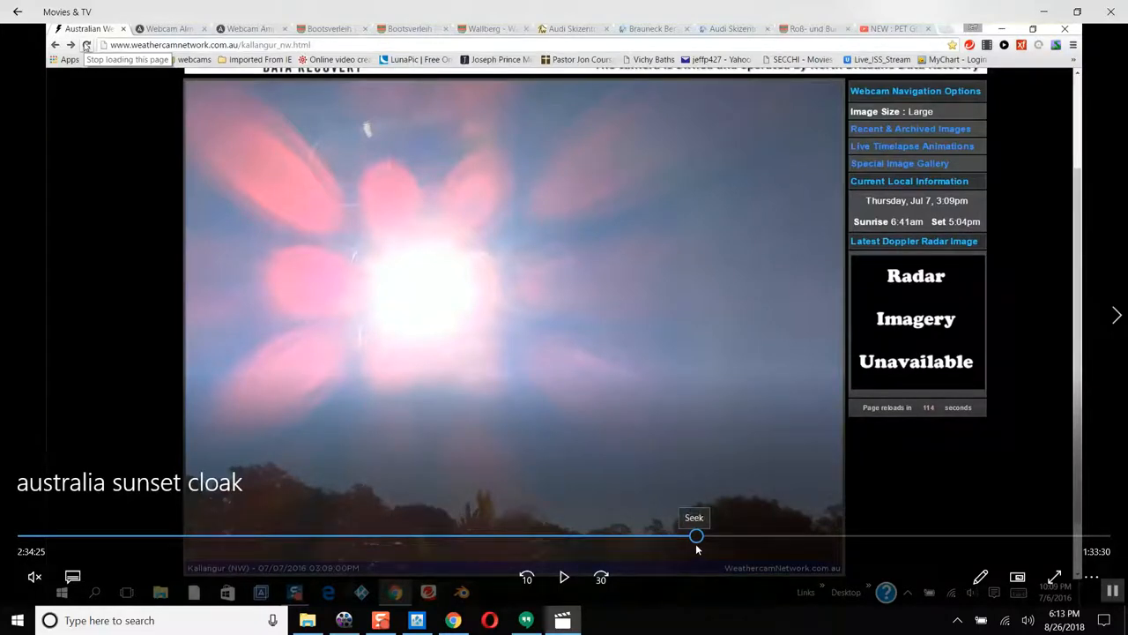
{"action": "left_click_drag", "start_coordinate": [697, 536], "coordinate": [709, 536]}
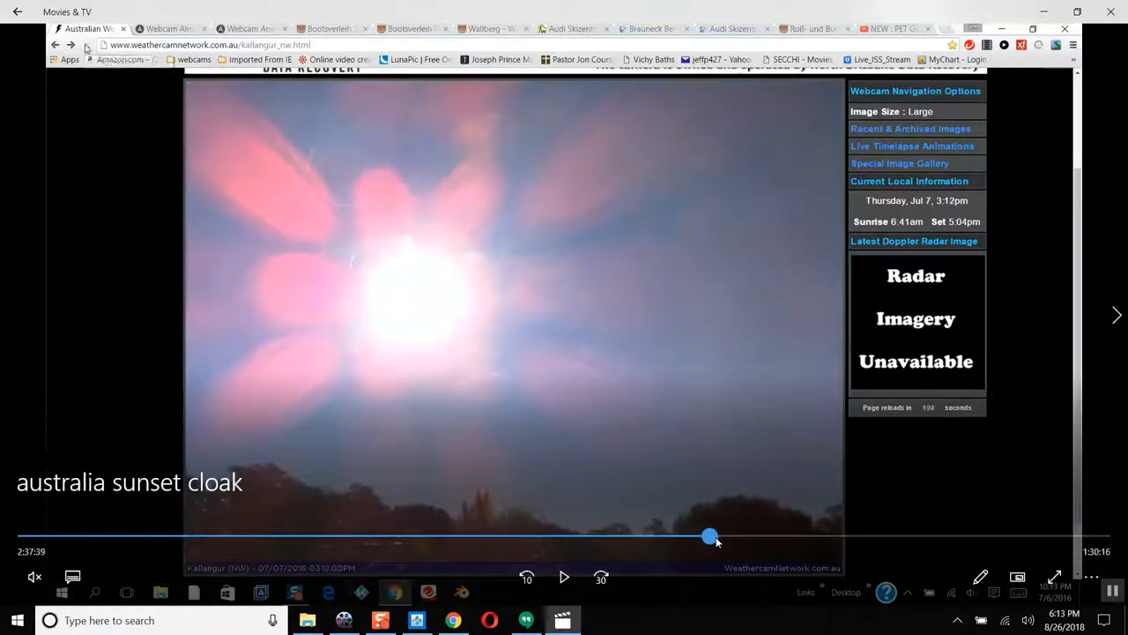
{"action": "left_click_drag", "start_coordinate": [709, 536], "coordinate": [652, 536]}
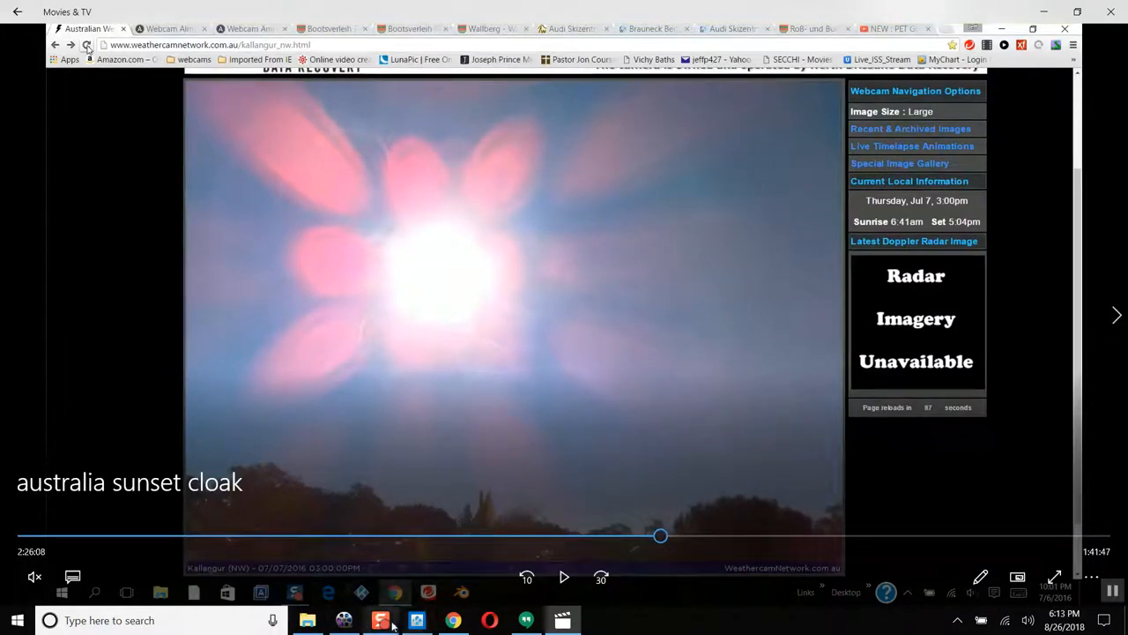
{"action": "mouse_move", "coordinate": [452, 621]}
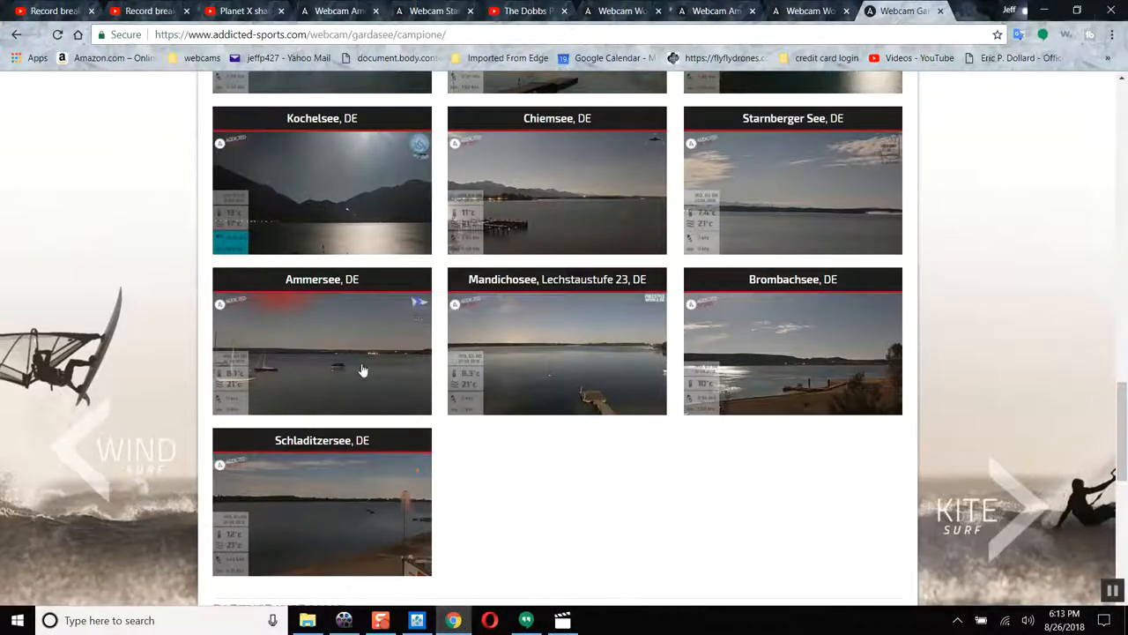
- Load the Ammersee webcam, step back to the 27 August 2018 03:00 image and view it at full resolution
{"action": "left_click", "coordinate": [321, 344]}
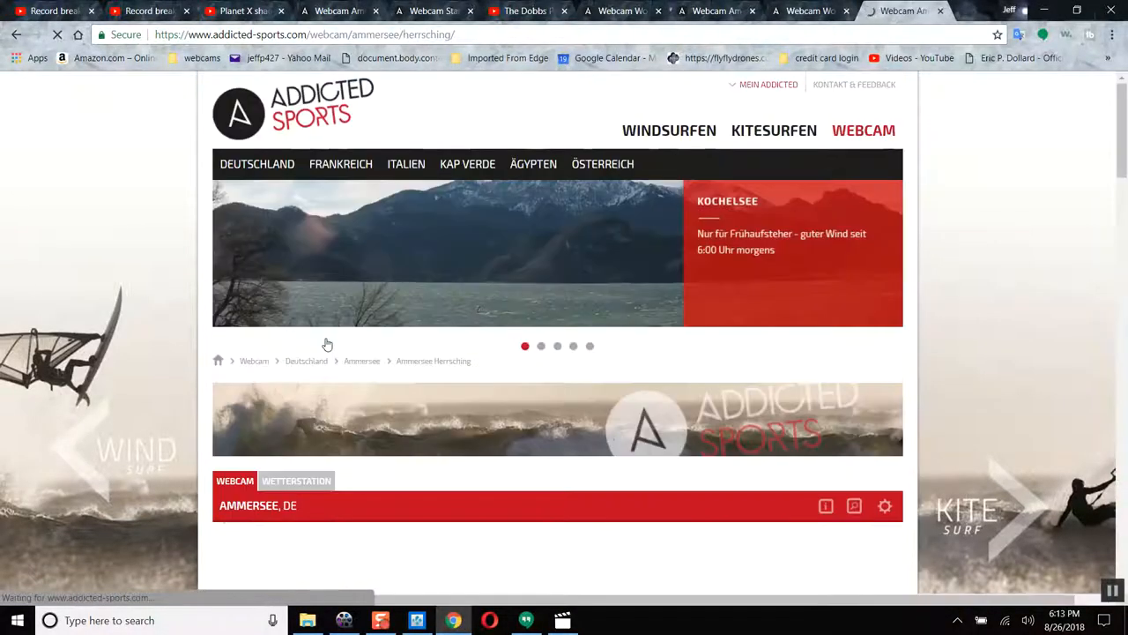
{"action": "scroll", "scroll_direction": "down", "scroll_amount": 3}
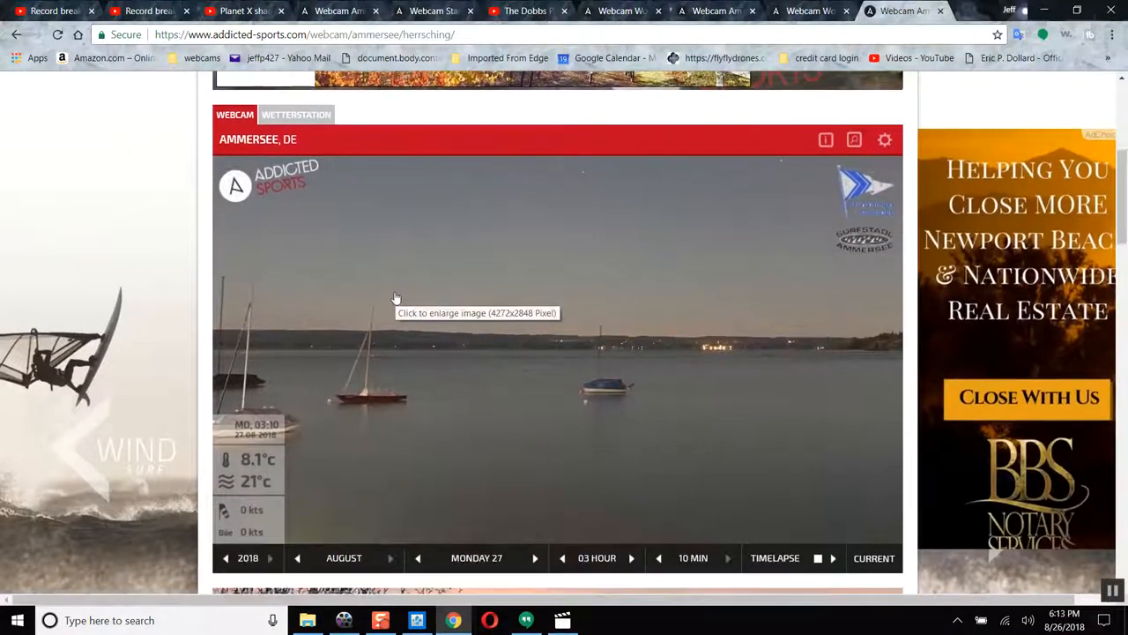
{"action": "scroll", "scroll_direction": "down", "scroll_amount": 3}
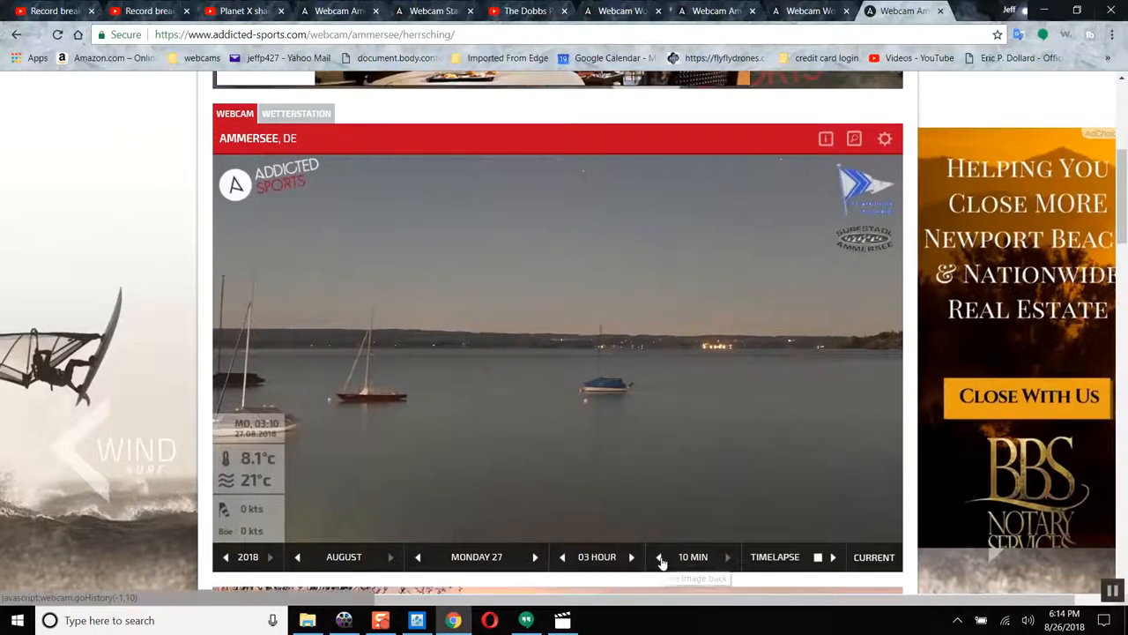
{"action": "left_click", "coordinate": [661, 557]}
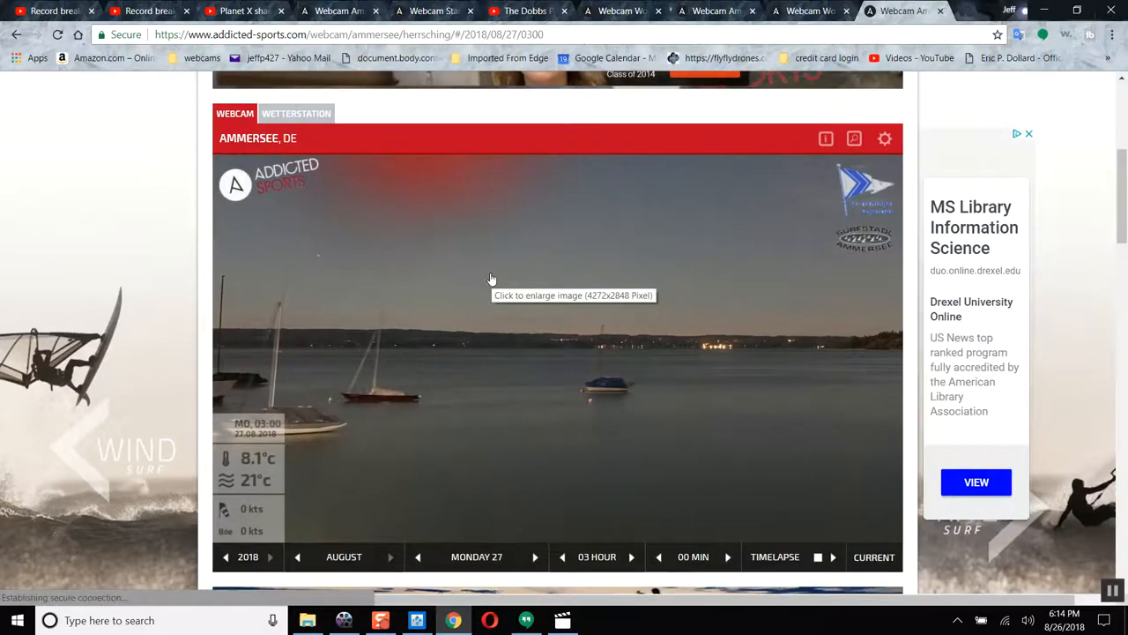
{"action": "left_click", "coordinate": [492, 281]}
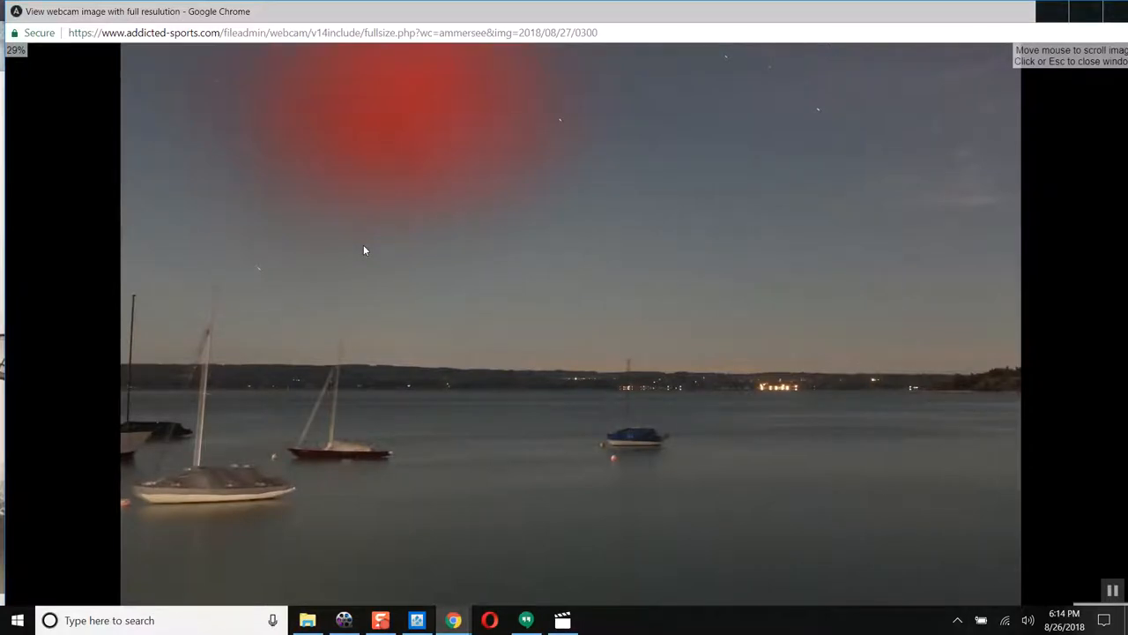
{"action": "mouse_move", "coordinate": [430, 101]}
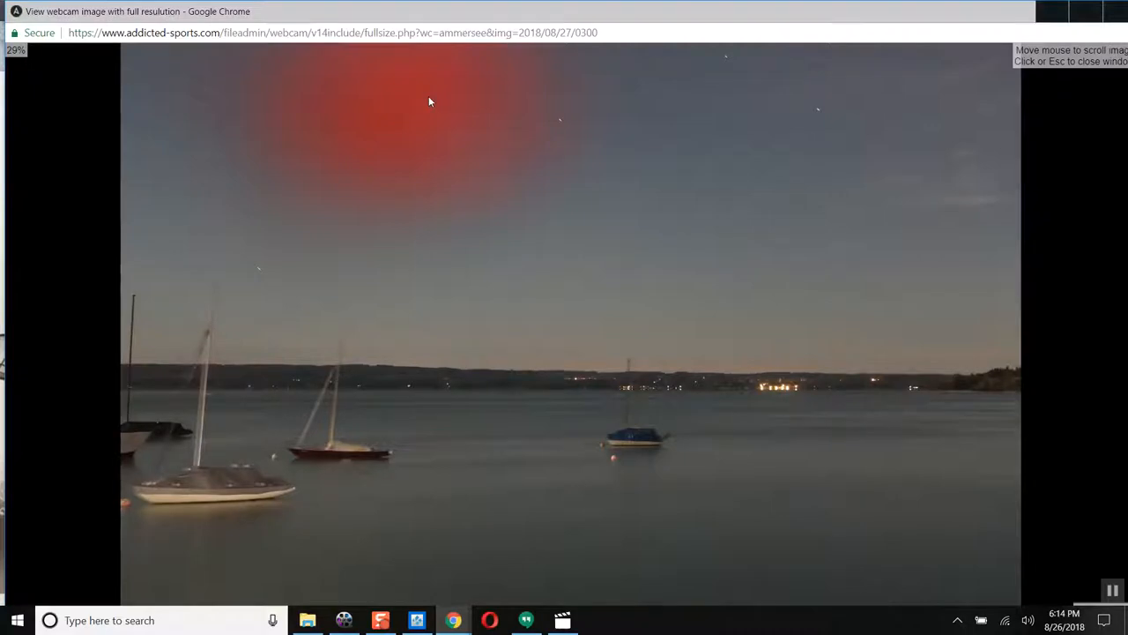
{"action": "mouse_move", "coordinate": [618, 317]}
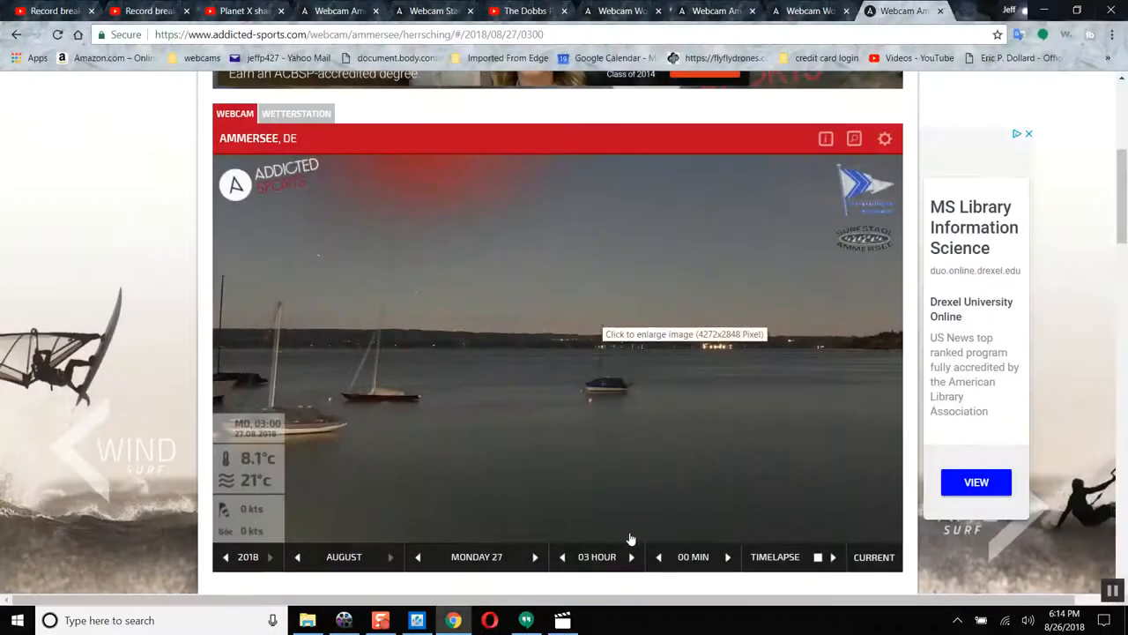
- Step the Ammersee webcam back from 02:30 to the 02:10 image
{"action": "left_click", "coordinate": [659, 558]}
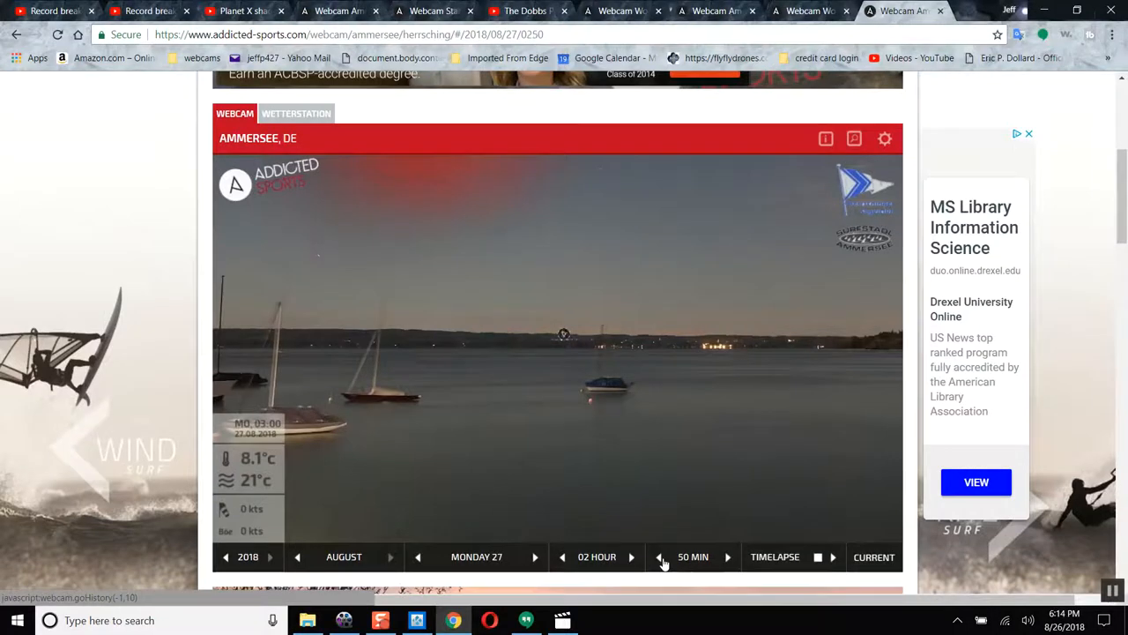
{"action": "left_click", "coordinate": [659, 557]}
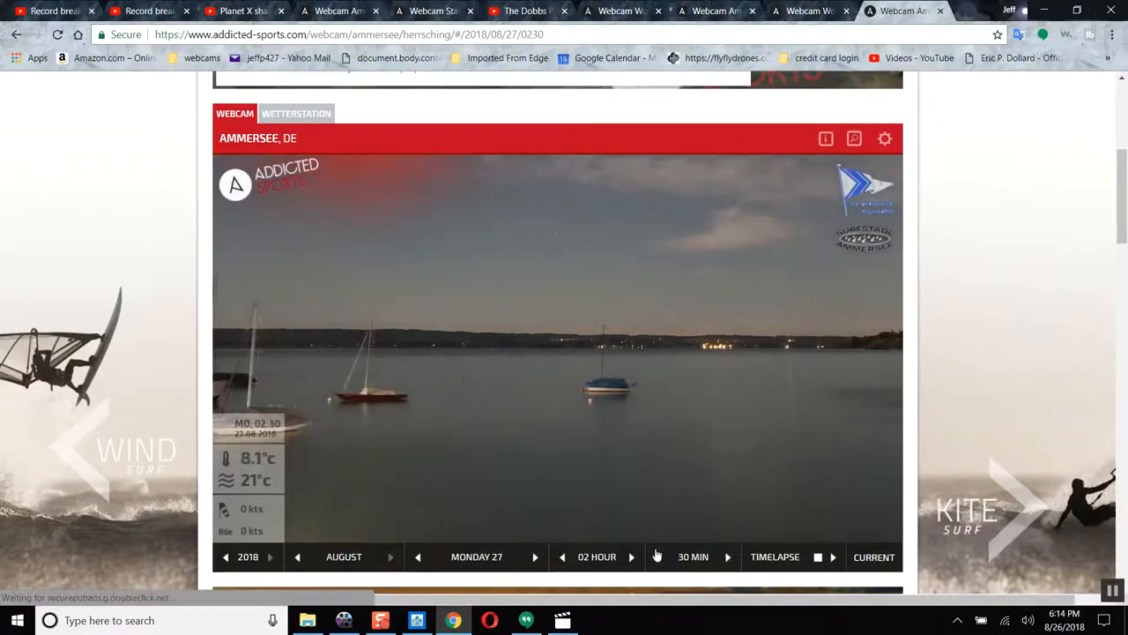
{"action": "scroll", "scroll_direction": "down", "scroll_amount": 3}
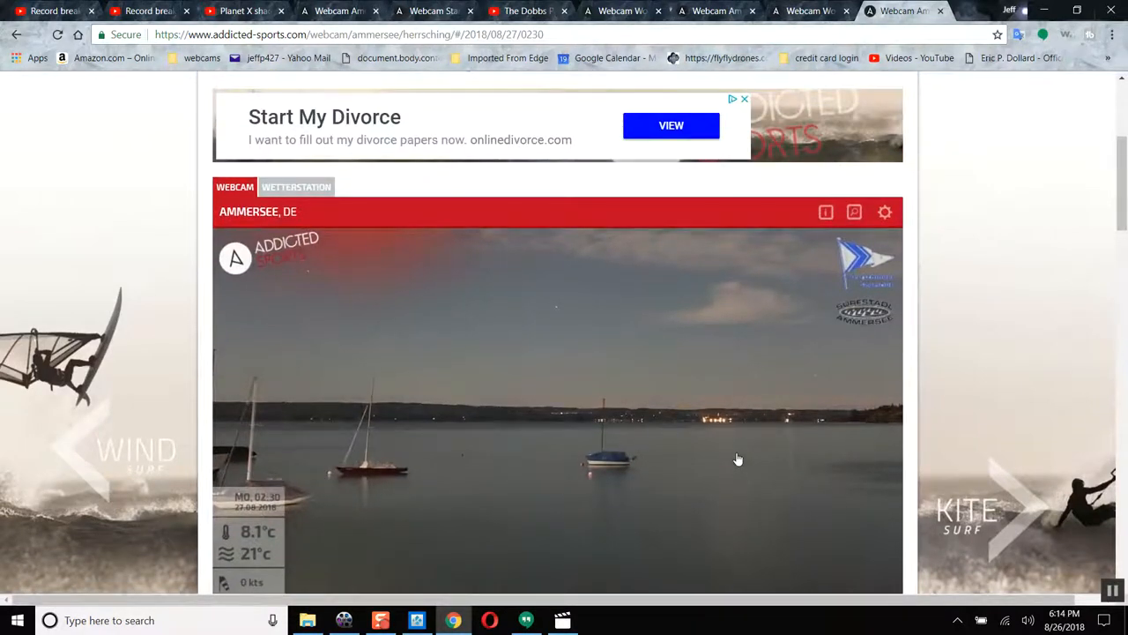
{"action": "scroll", "scroll_direction": "down", "scroll_amount": 3}
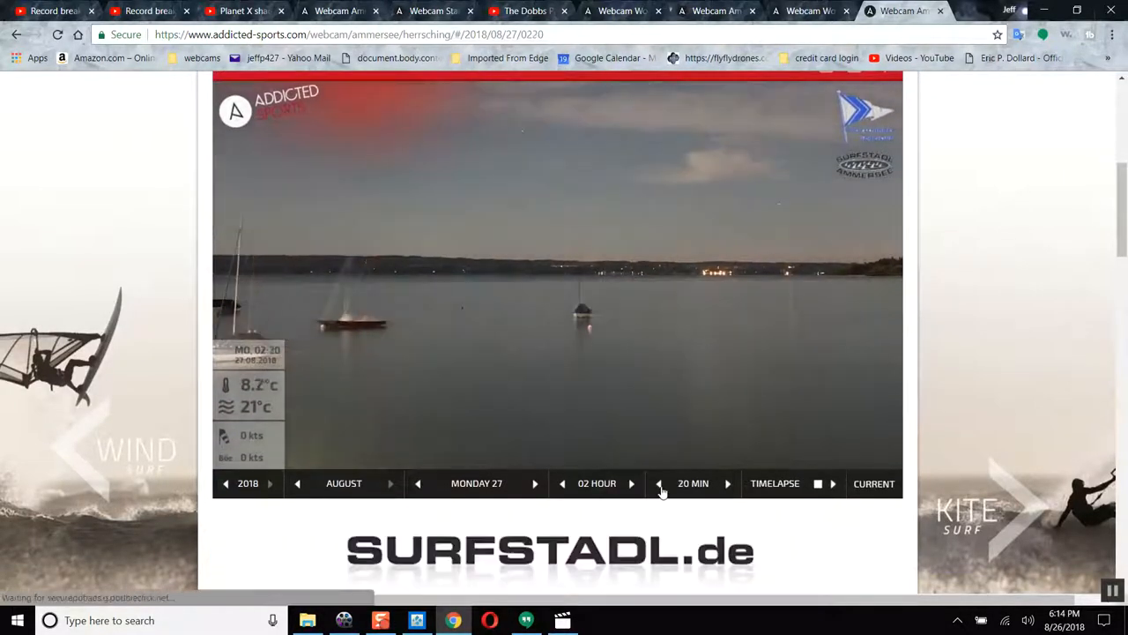
- Continue back through 02:00 and 01:50 to the 01:40 image, then return to the Dobbs Planet X video
{"action": "left_click", "coordinate": [659, 483]}
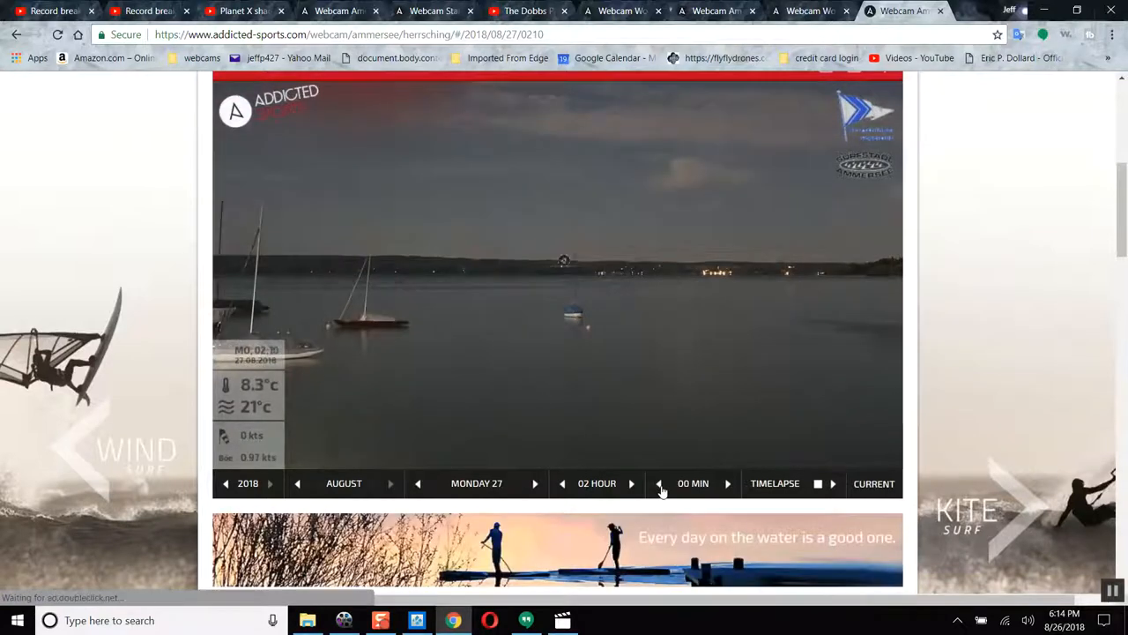
{"action": "left_click", "coordinate": [660, 483]}
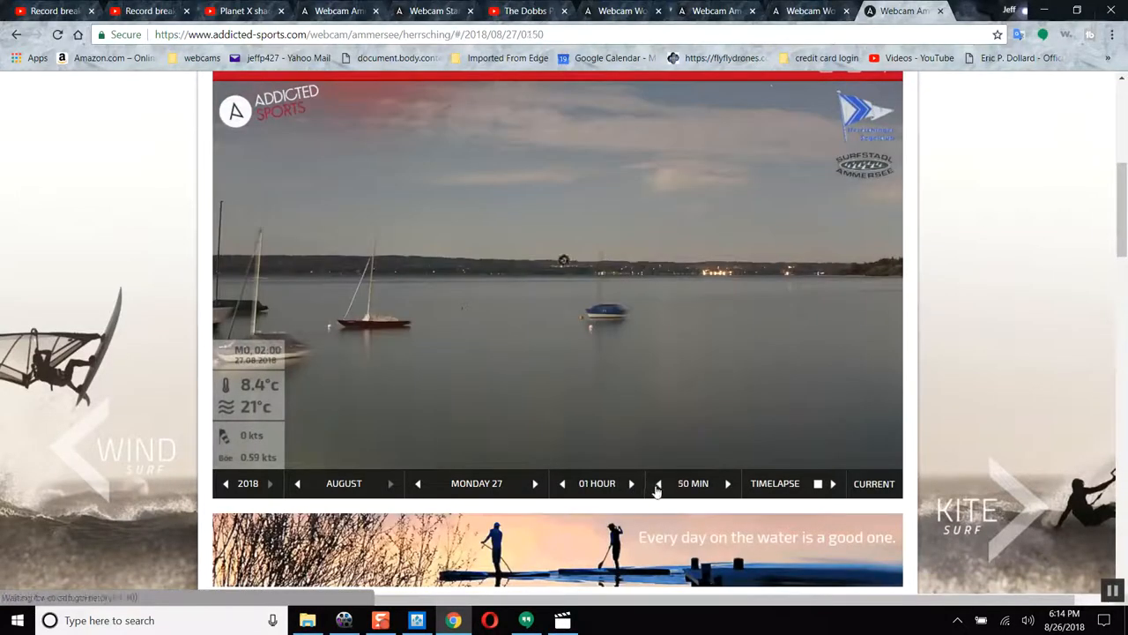
{"action": "left_click", "coordinate": [659, 484]}
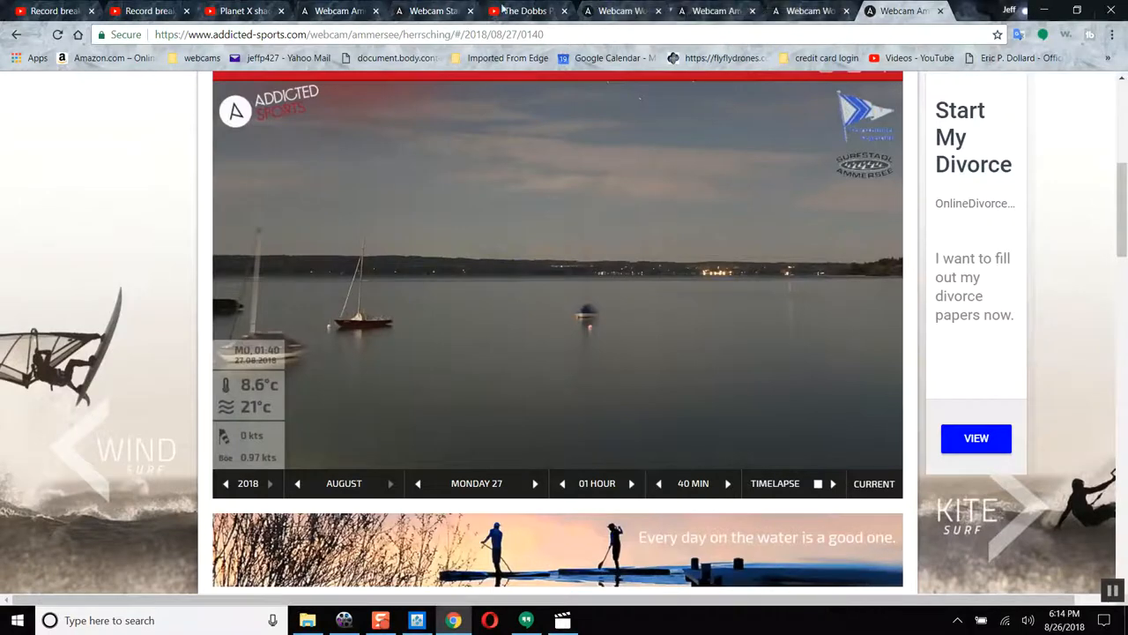
{"action": "left_click", "coordinate": [525, 11]}
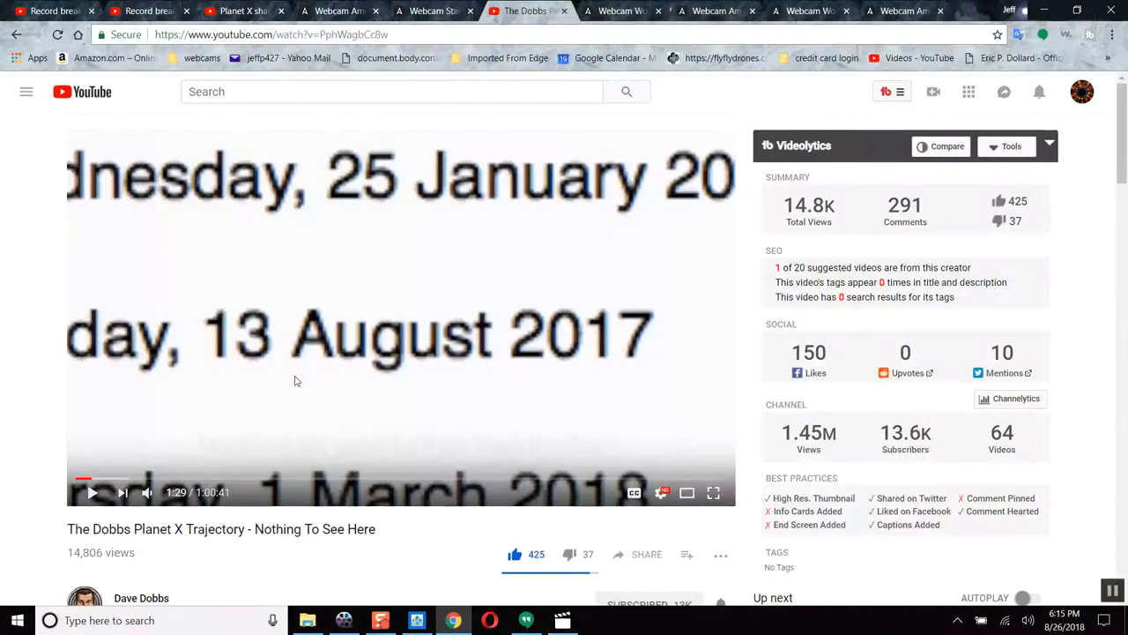
{"action": "mouse_move", "coordinate": [162, 494]}
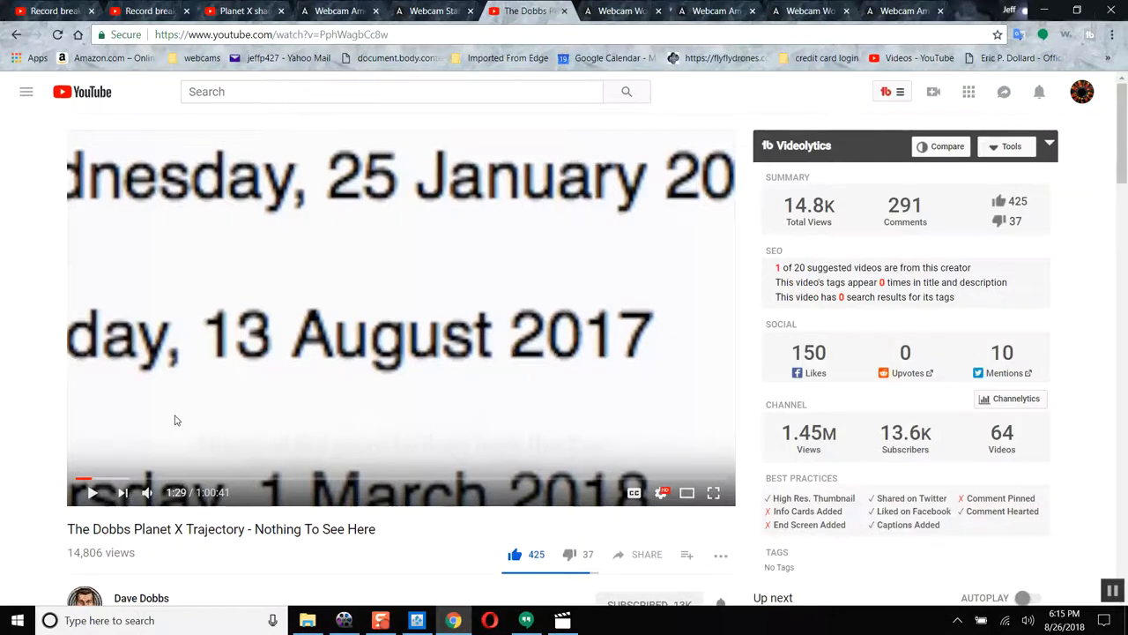
{"action": "mouse_move", "coordinate": [432, 167]}
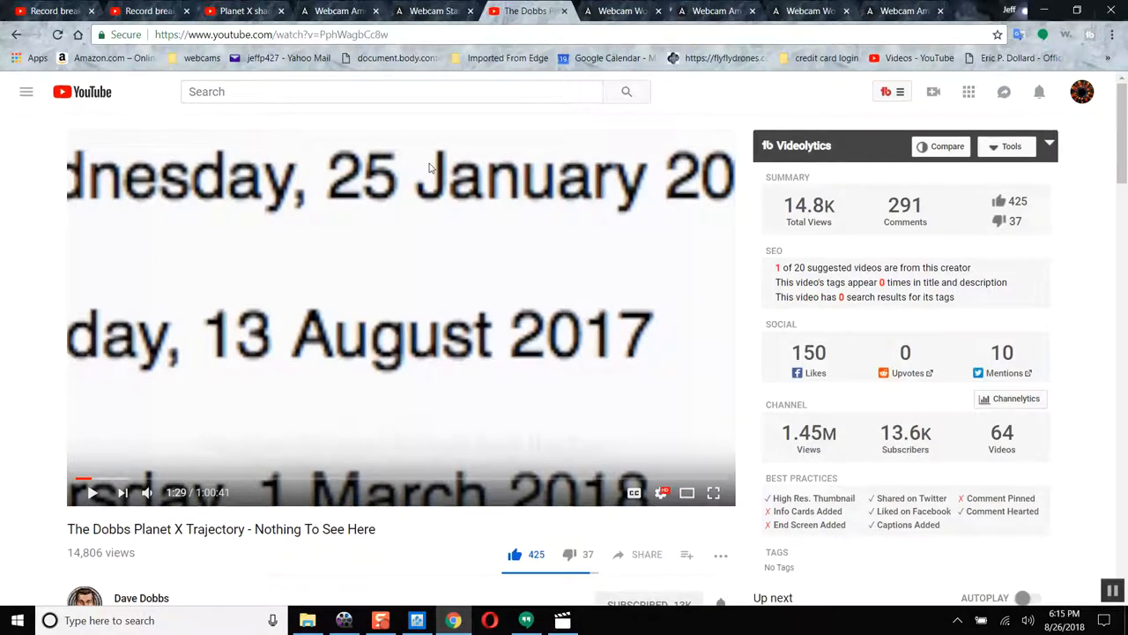
{"action": "mouse_move", "coordinate": [275, 180]}
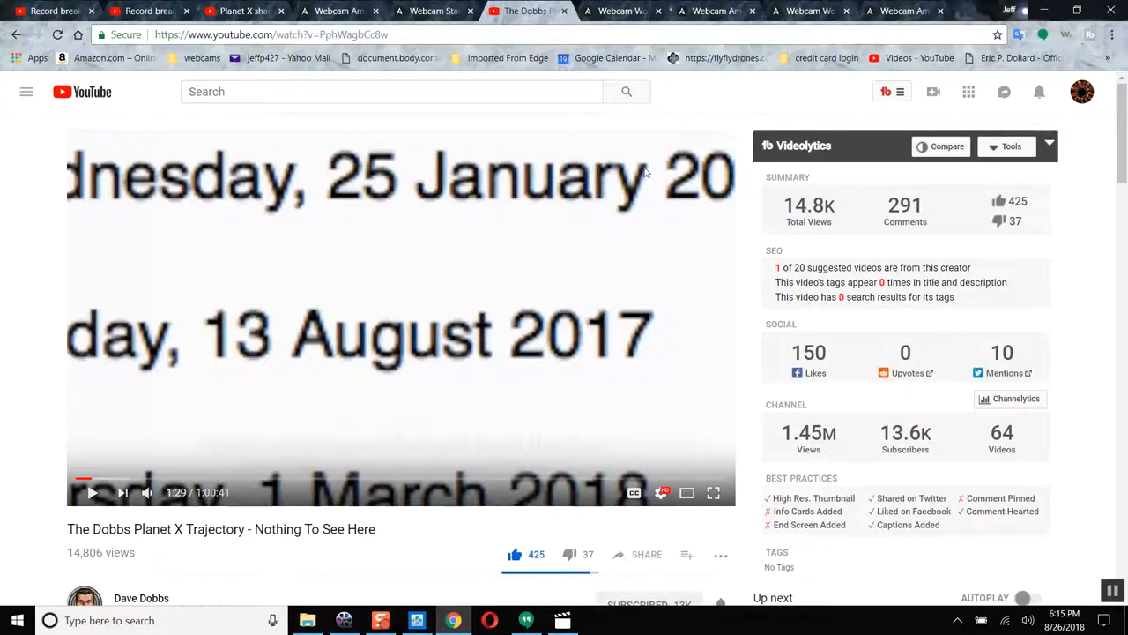
{"action": "mouse_move", "coordinate": [247, 265]}
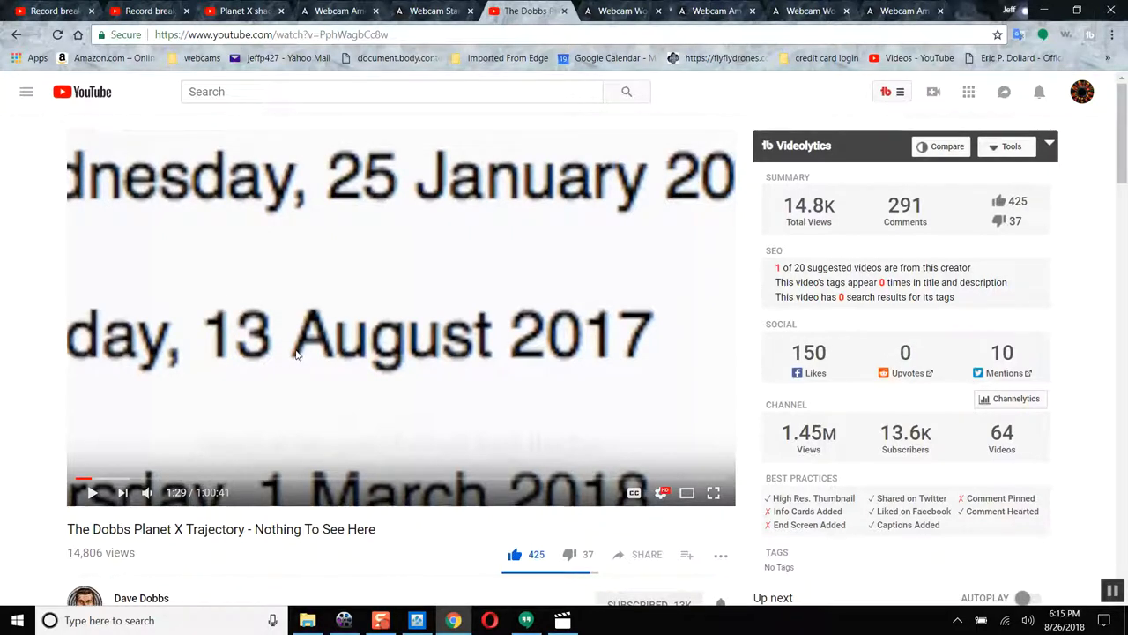
{"action": "mouse_move", "coordinate": [232, 344]}
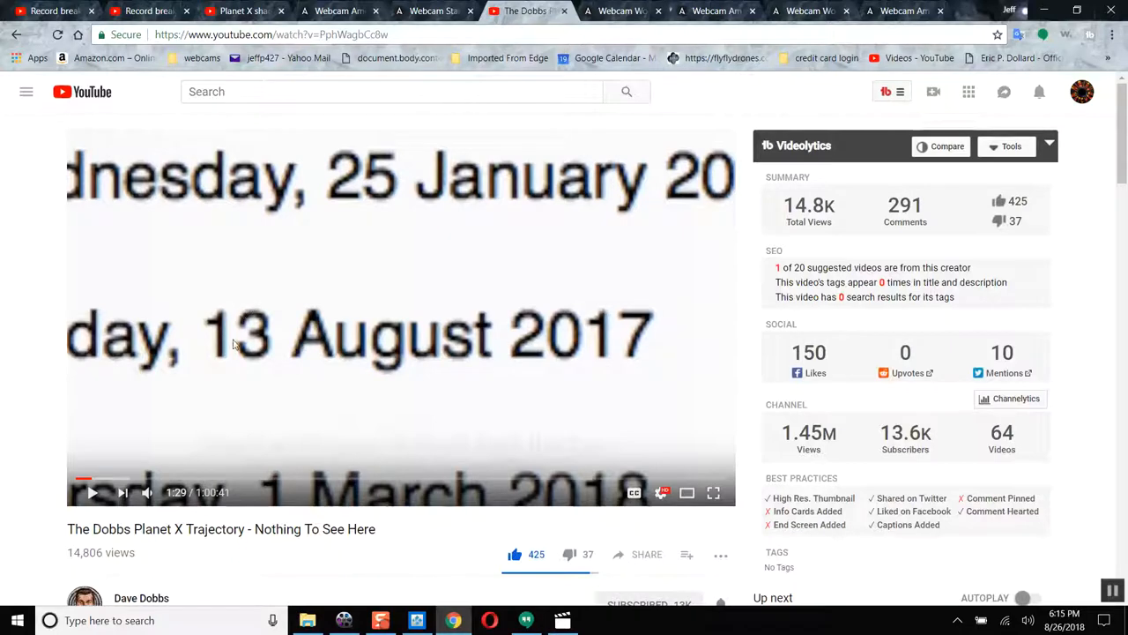
- Leave the Dobbs video paused and return to the Ammersee webcam archive showing 7 August 2017, 01:30
{"action": "scroll", "scroll_direction": "down", "scroll_amount": 3}
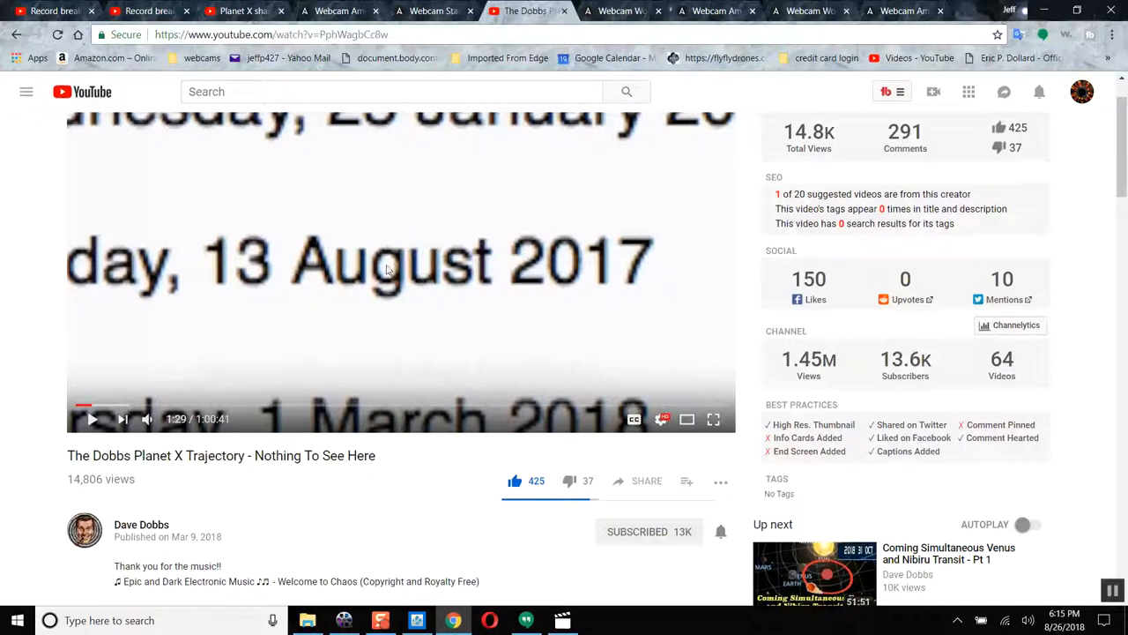
{"action": "left_click", "coordinate": [339, 11]}
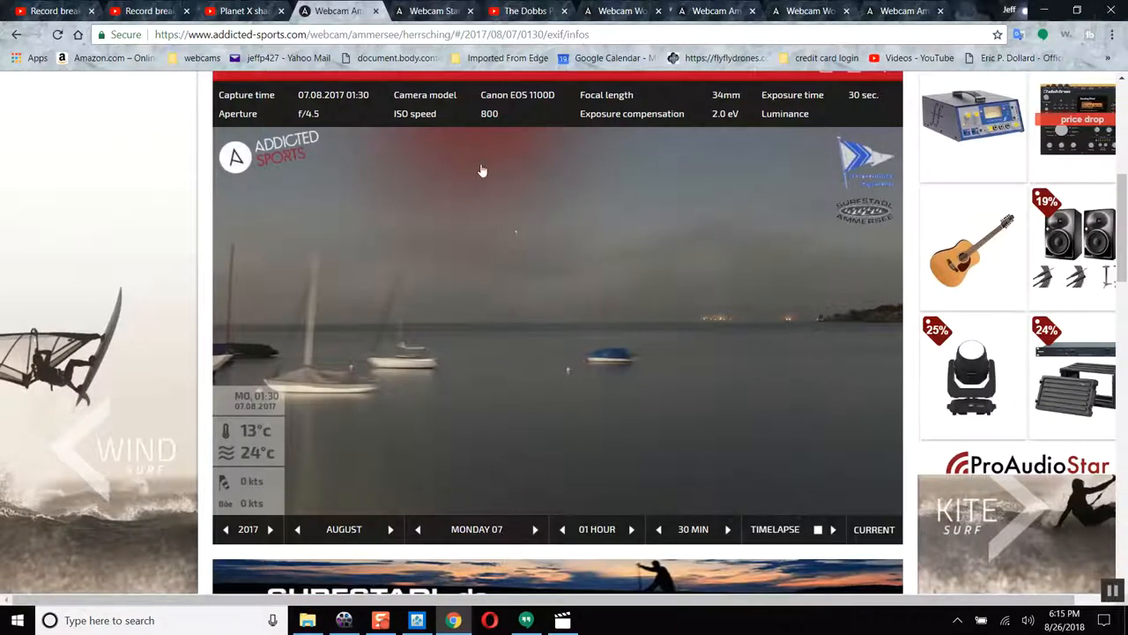
{"action": "mouse_move", "coordinate": [483, 171]}
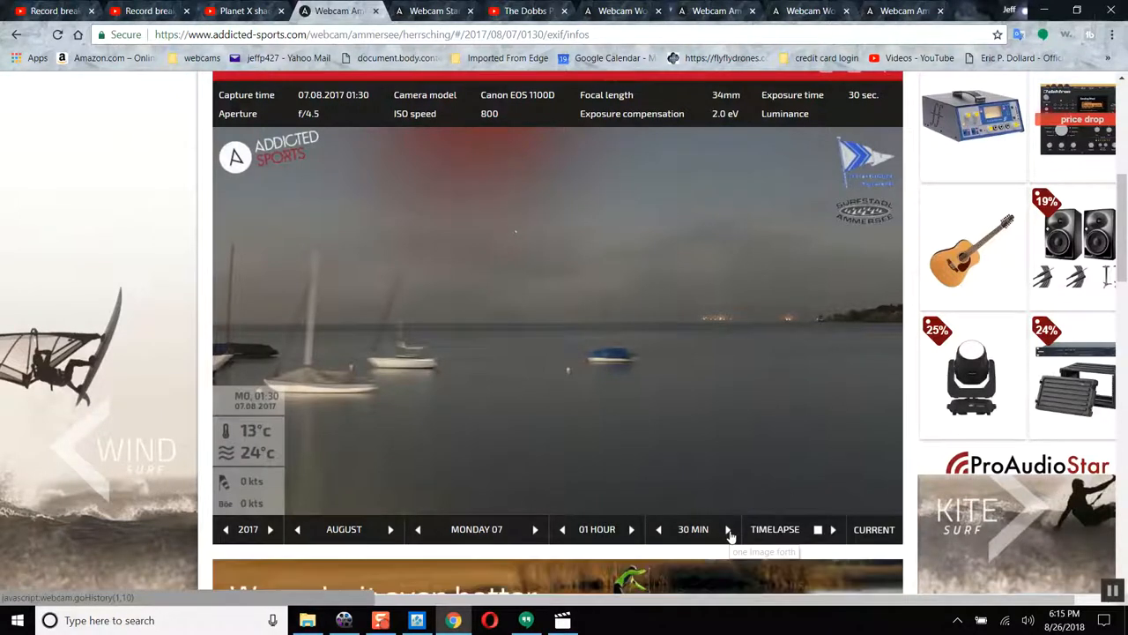
- Advance the Ammersee webcam from 01:30 through 02:00 and 03:00 to the 03:30 image
{"action": "left_click", "coordinate": [726, 529]}
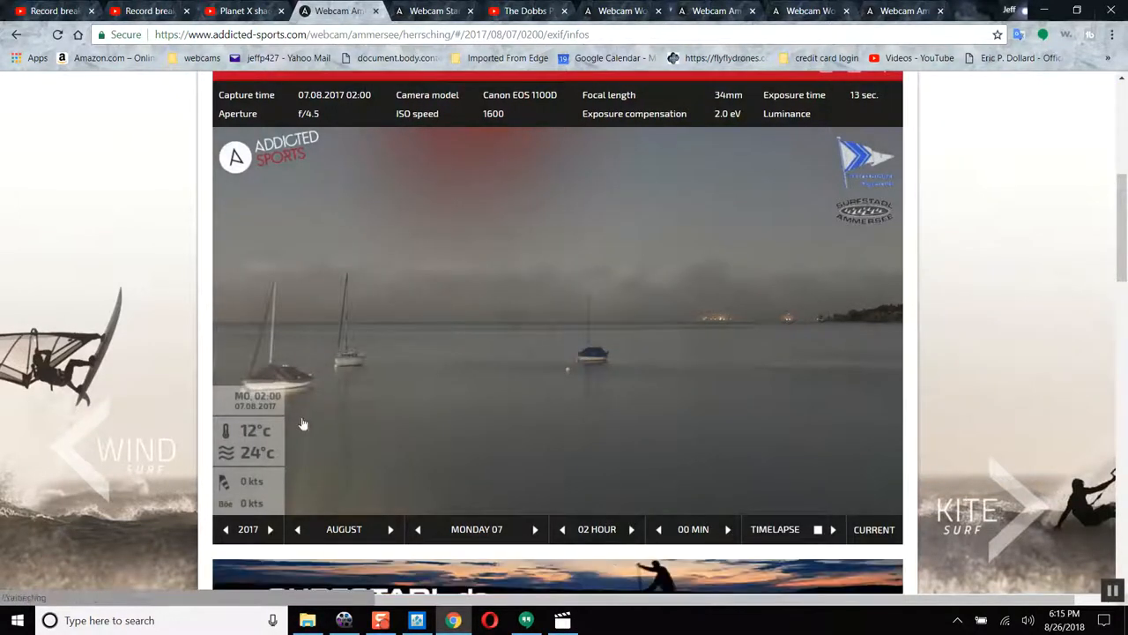
{"action": "left_click", "coordinate": [727, 529]}
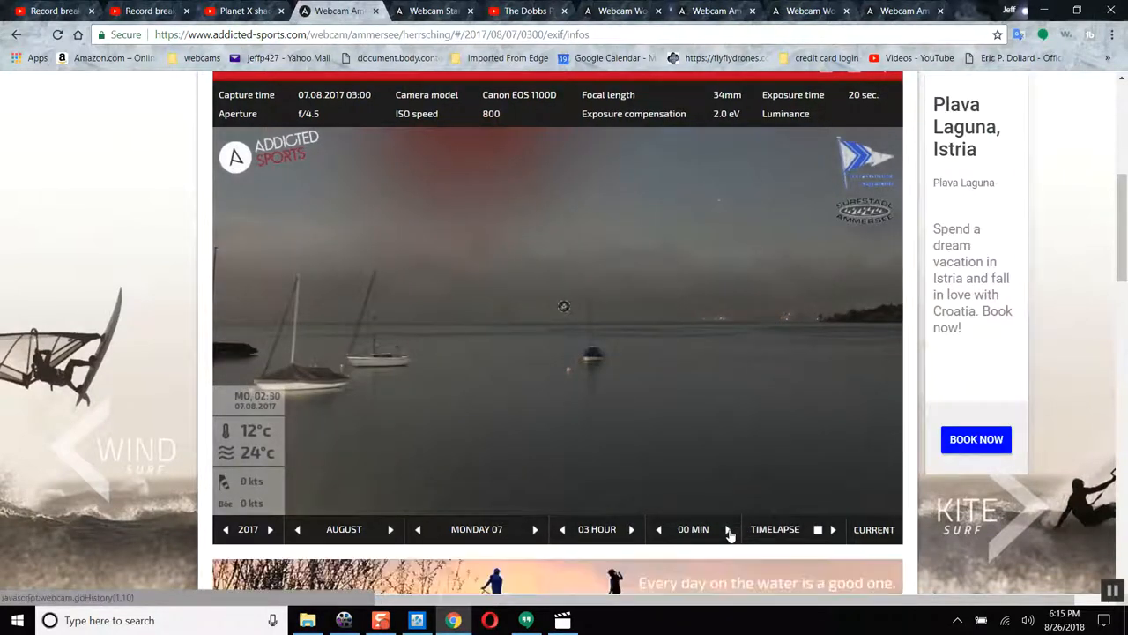
{"action": "left_click", "coordinate": [726, 529]}
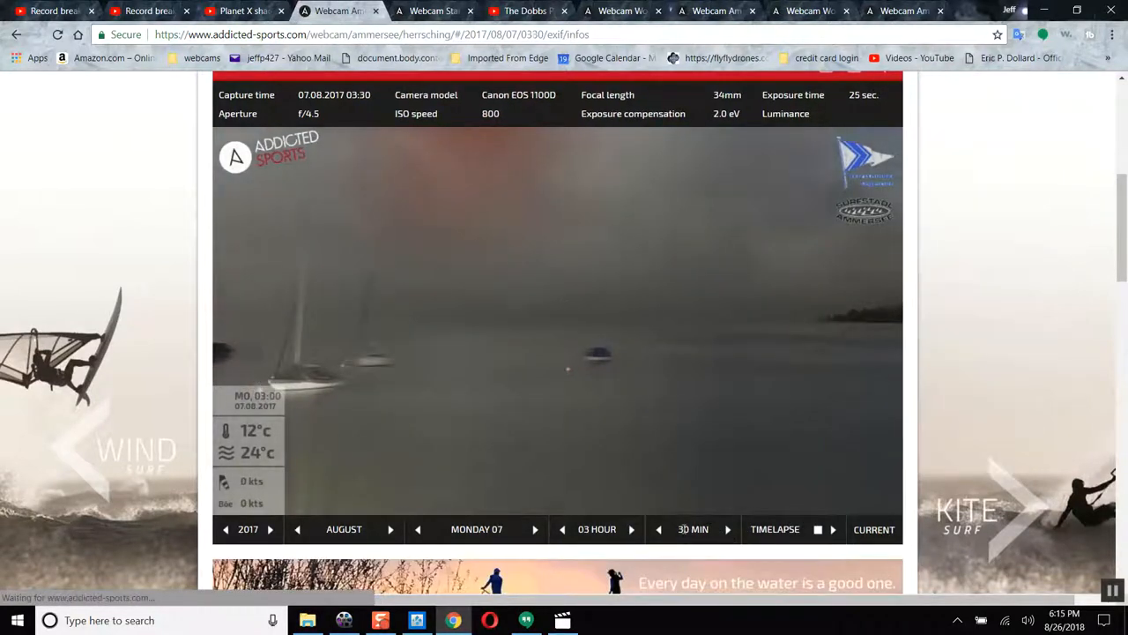
- Toggle between the 03:00 and 03:30 images to compare them, ending on 03:30
{"action": "left_click", "coordinate": [660, 529]}
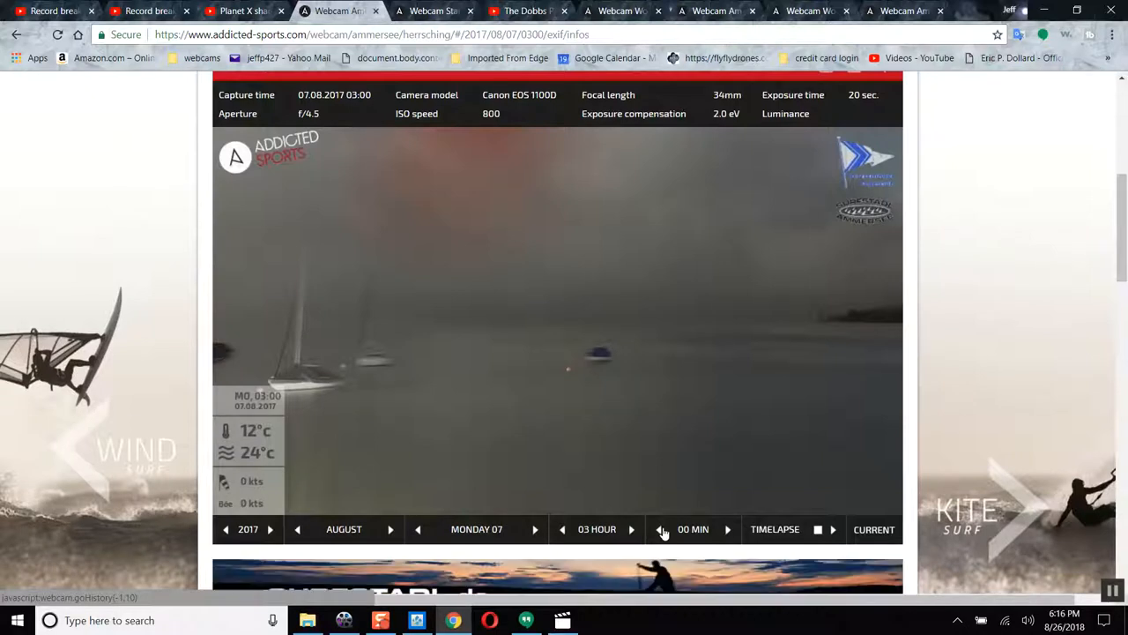
{"action": "left_click", "coordinate": [726, 529]}
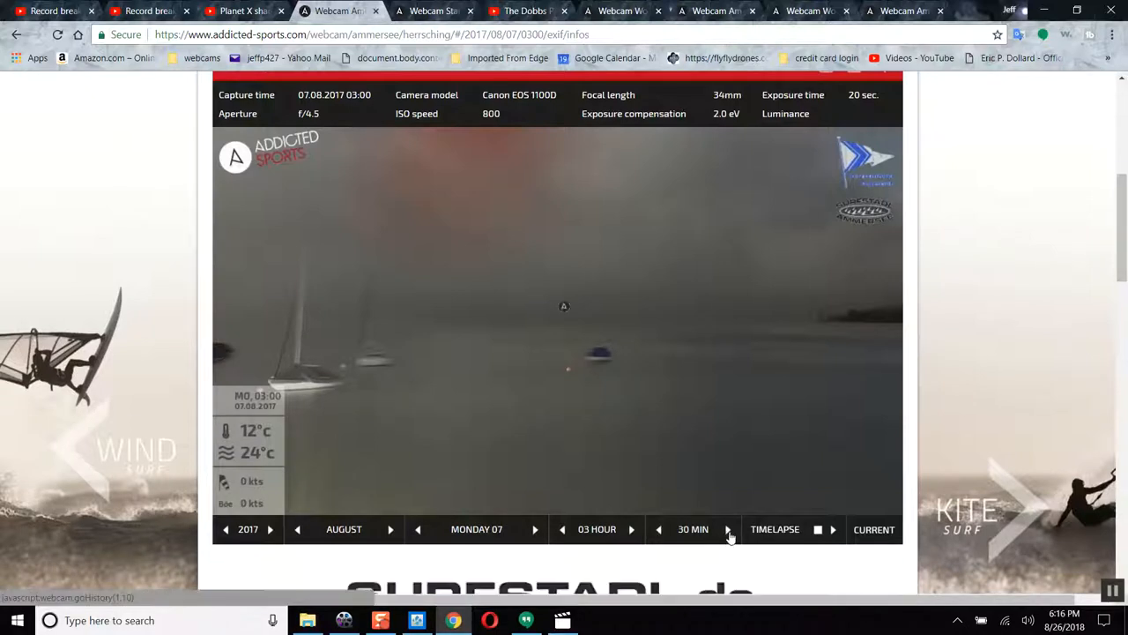
{"action": "left_click", "coordinate": [726, 529]}
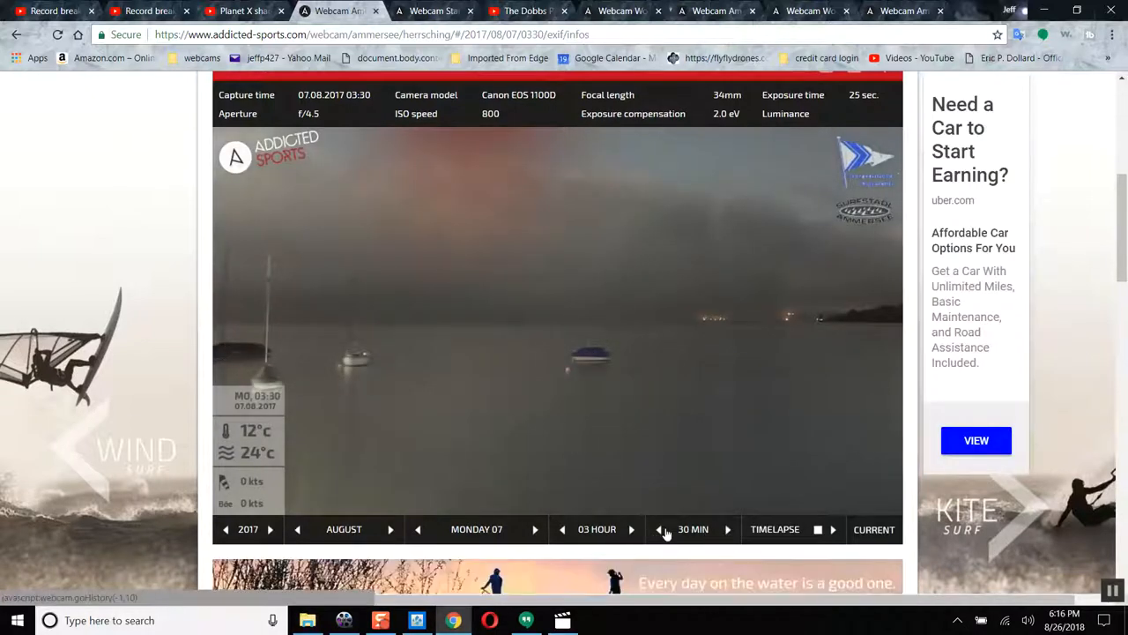
{"action": "left_click", "coordinate": [659, 529]}
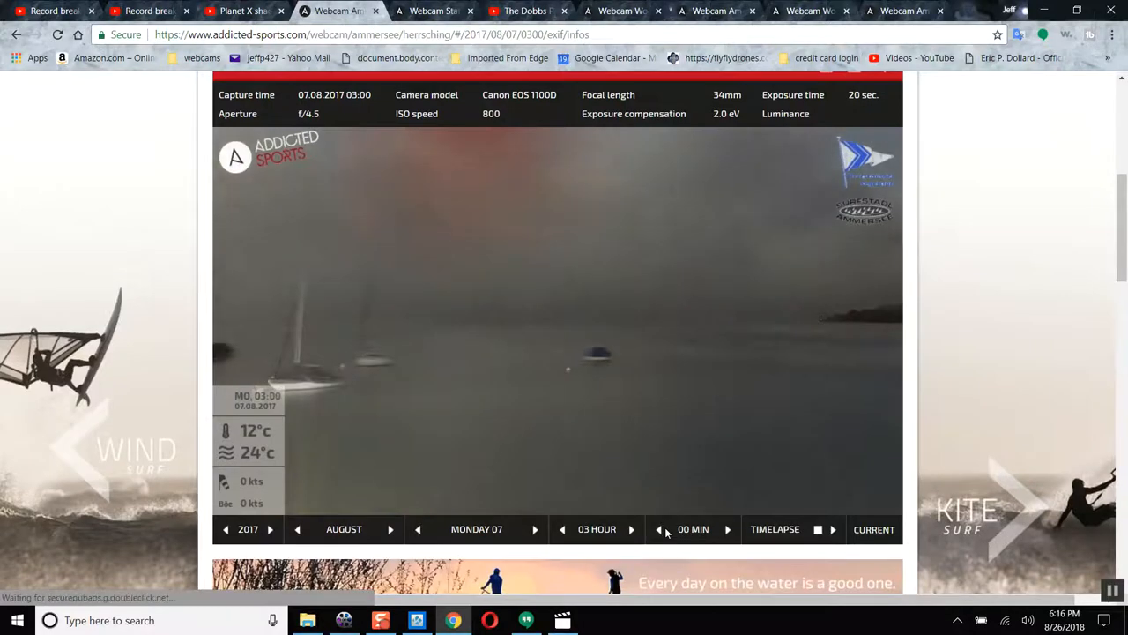
{"action": "left_click", "coordinate": [727, 529]}
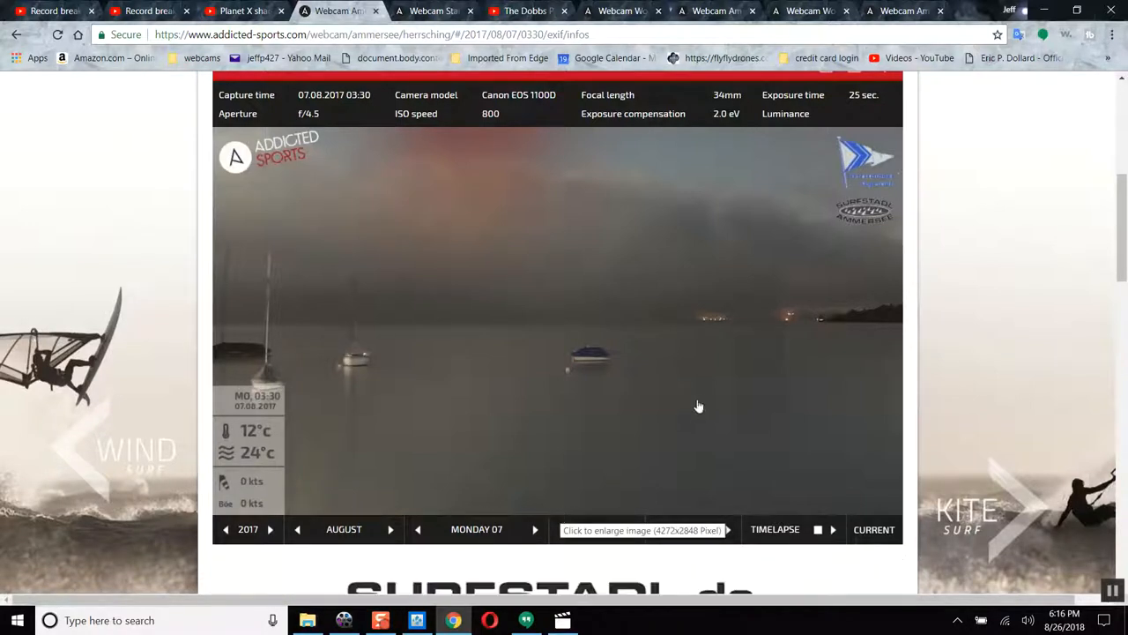
{"action": "scroll", "scroll_direction": "down", "scroll_amount": 3}
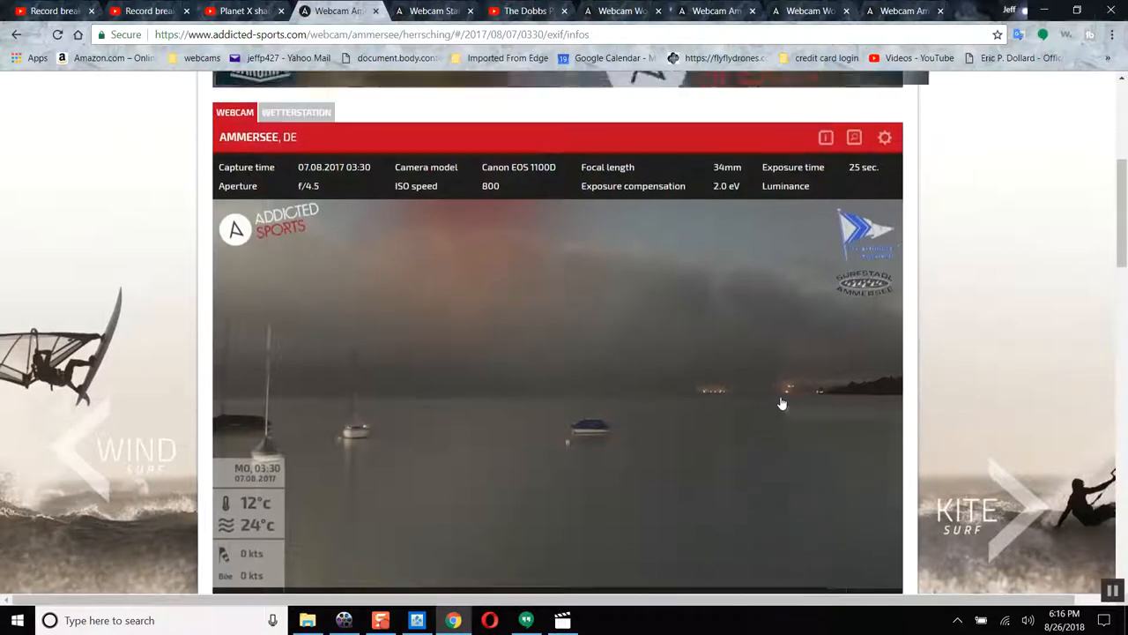
{"action": "scroll", "scroll_direction": "down", "scroll_amount": 3}
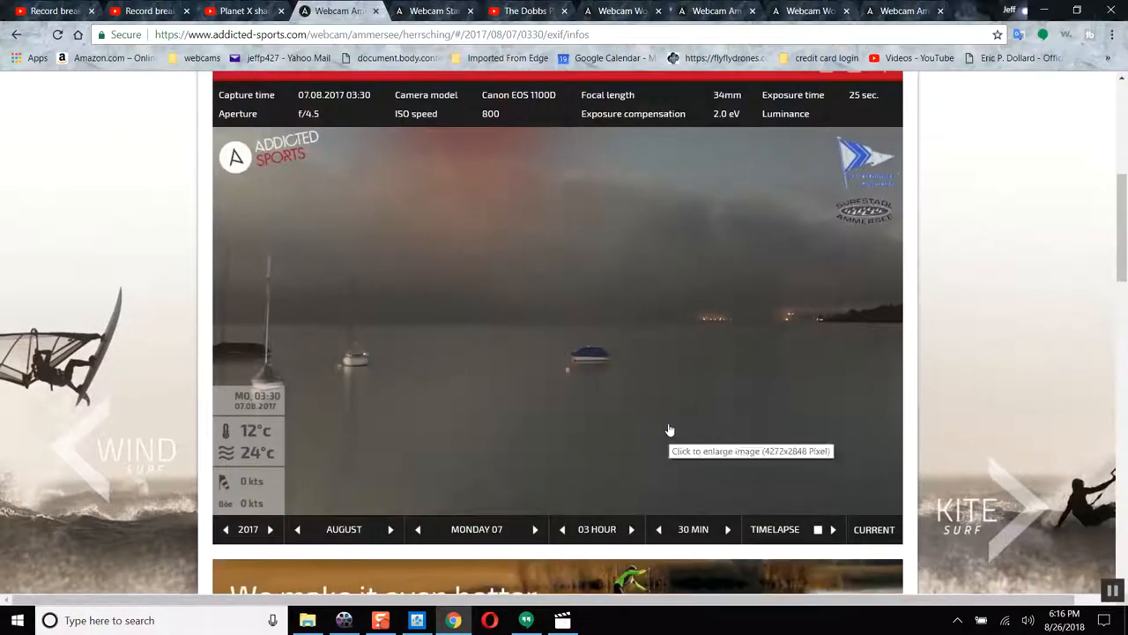
{"action": "mouse_move", "coordinate": [545, 335]}
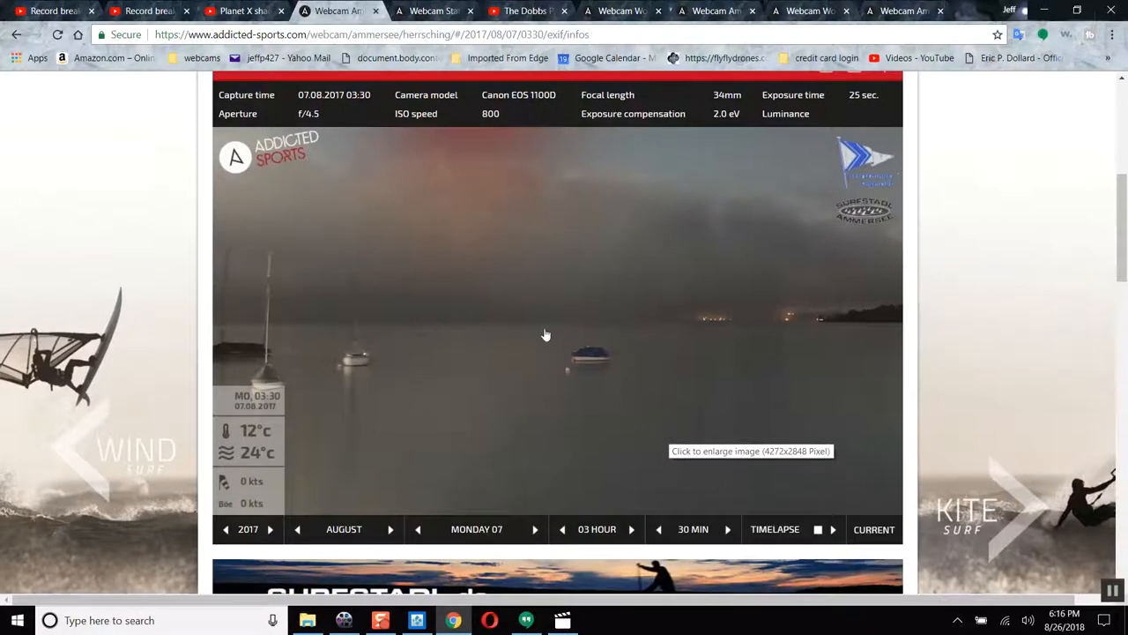
{"action": "mouse_move", "coordinate": [615, 419]}
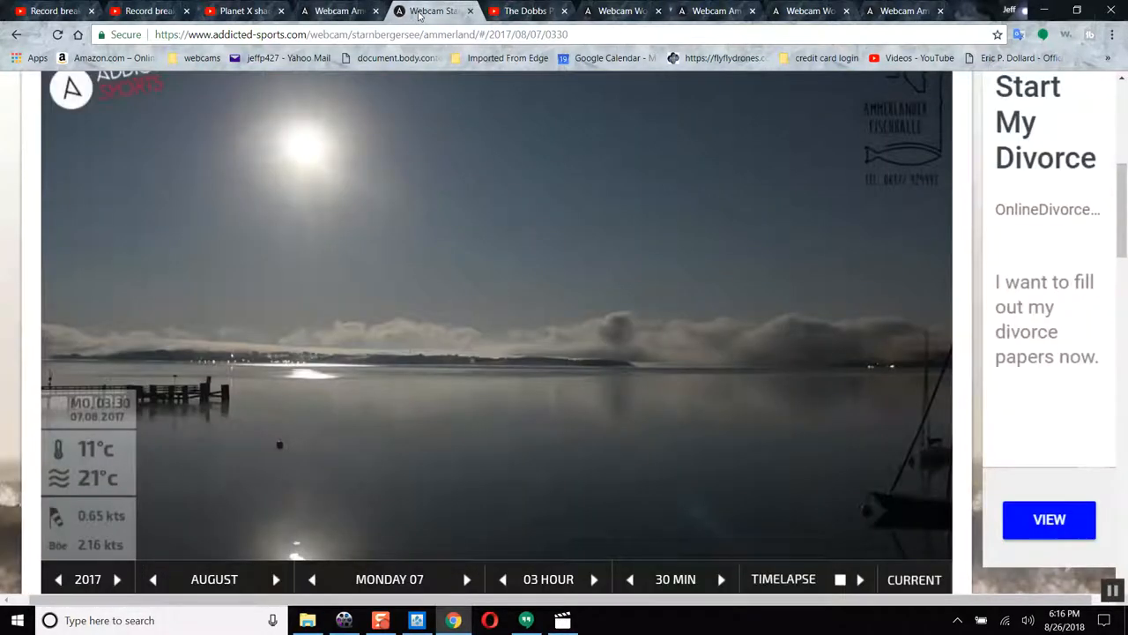
{"action": "mouse_move", "coordinate": [308, 270]}
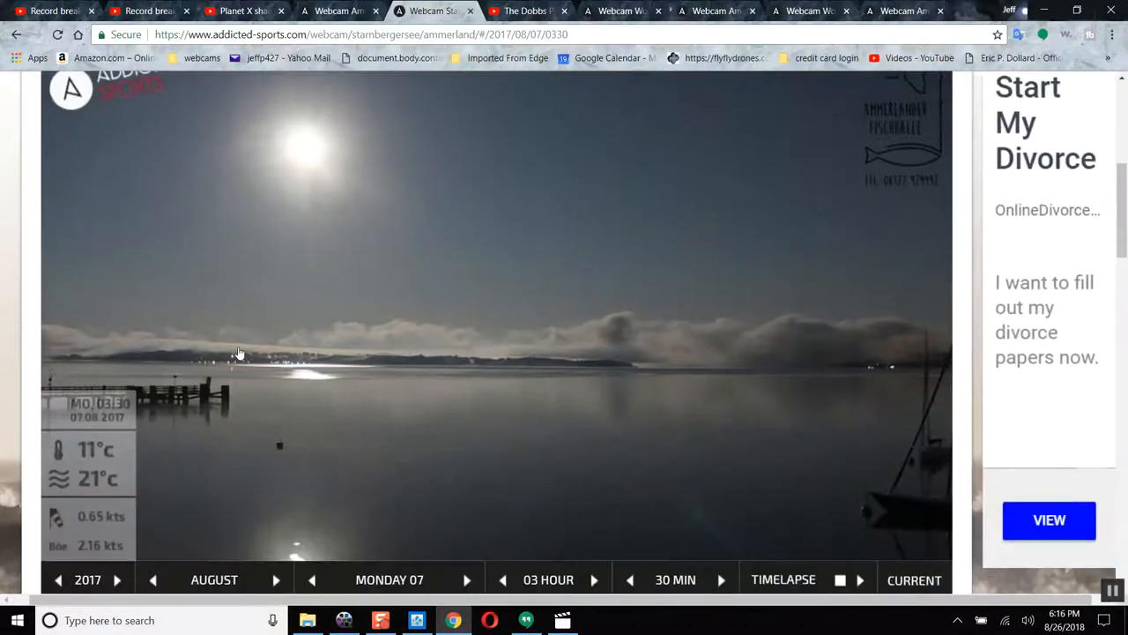
- Advance the Starnberger See webcam in thirty-minute steps, then return to the 04:00 image
{"action": "scroll", "scroll_direction": "down", "scroll_amount": 3}
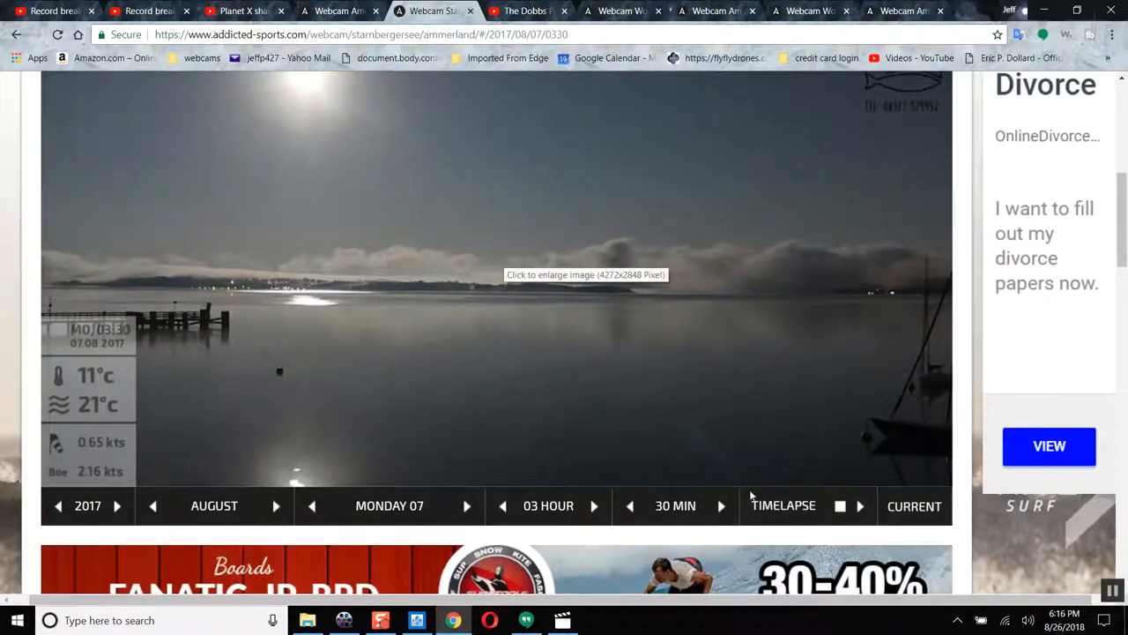
{"action": "left_click", "coordinate": [593, 505]}
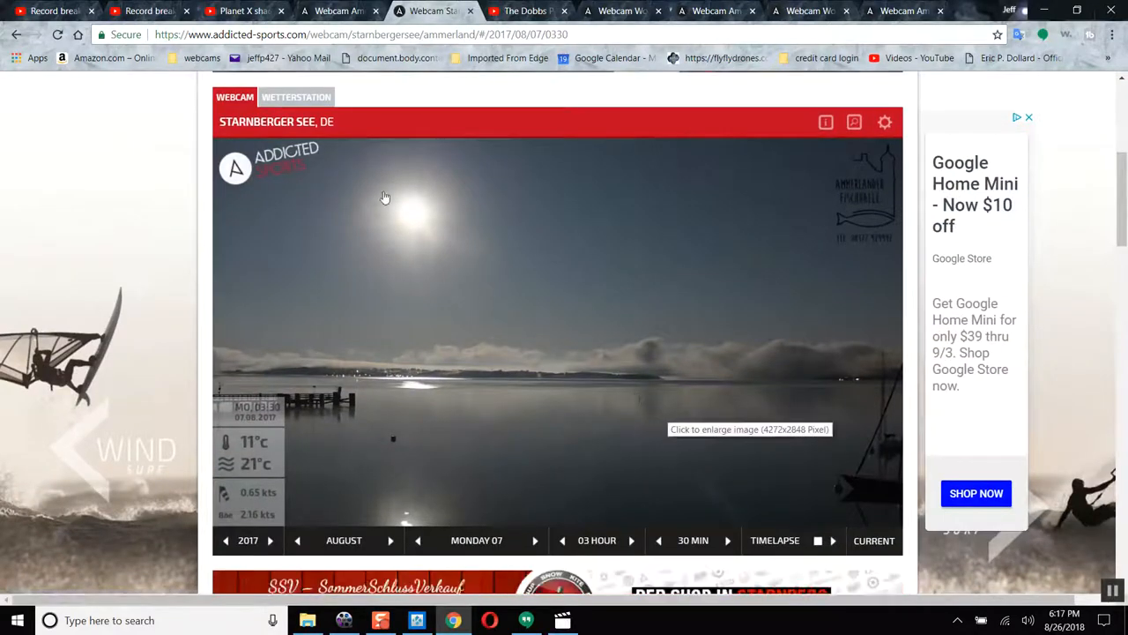
{"action": "mouse_move", "coordinate": [708, 452]}
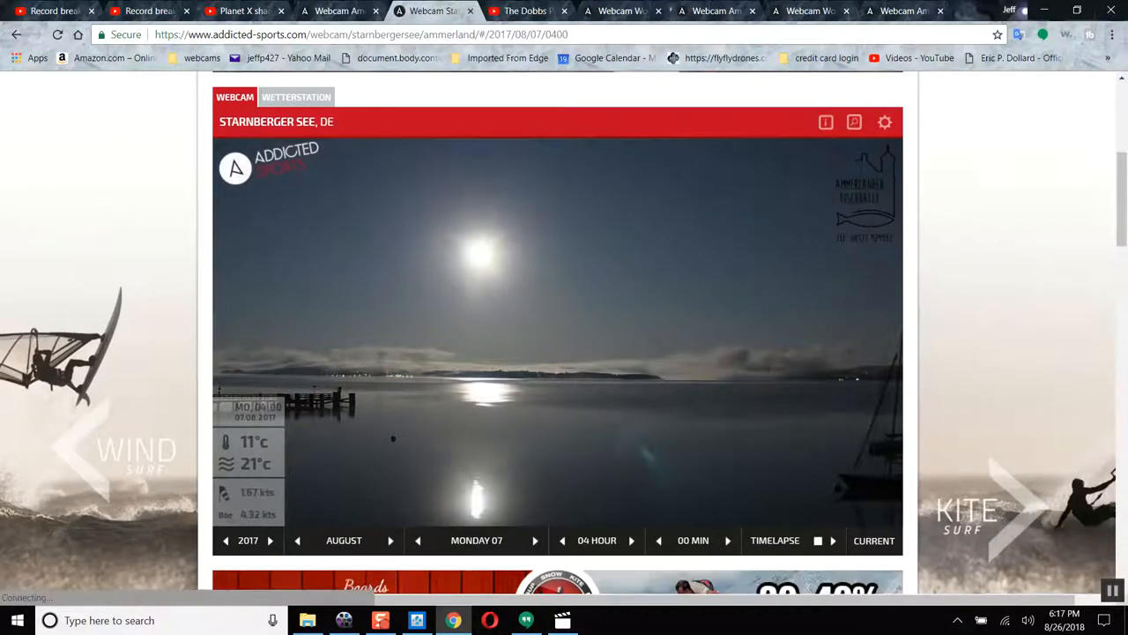
{"action": "scroll", "scroll_direction": "down", "scroll_amount": 3}
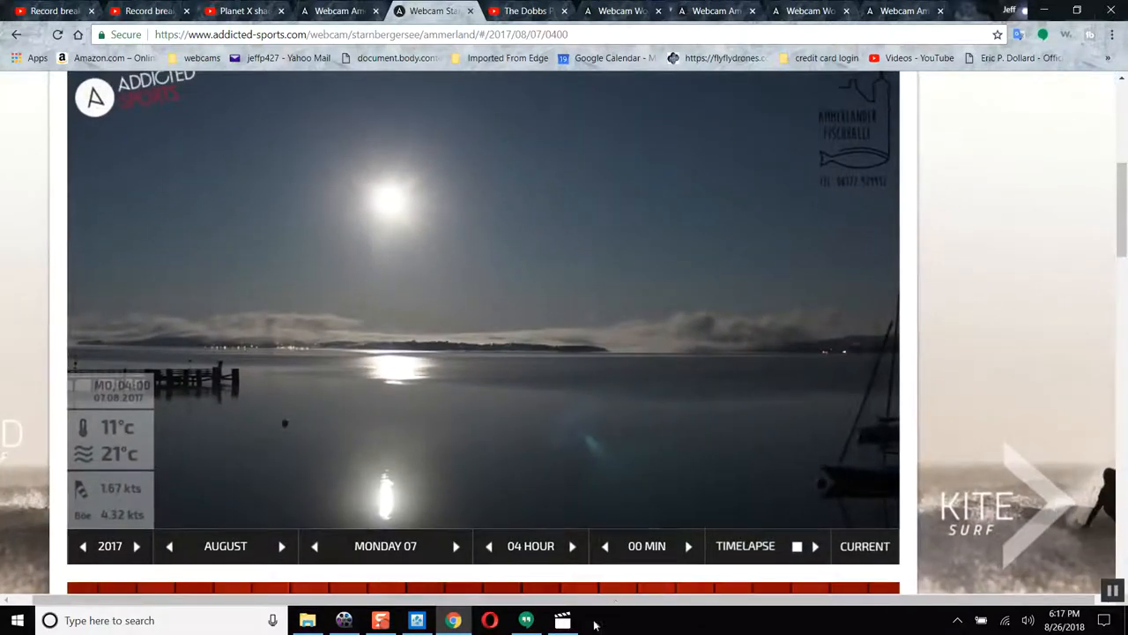
{"action": "left_click", "coordinate": [688, 547]}
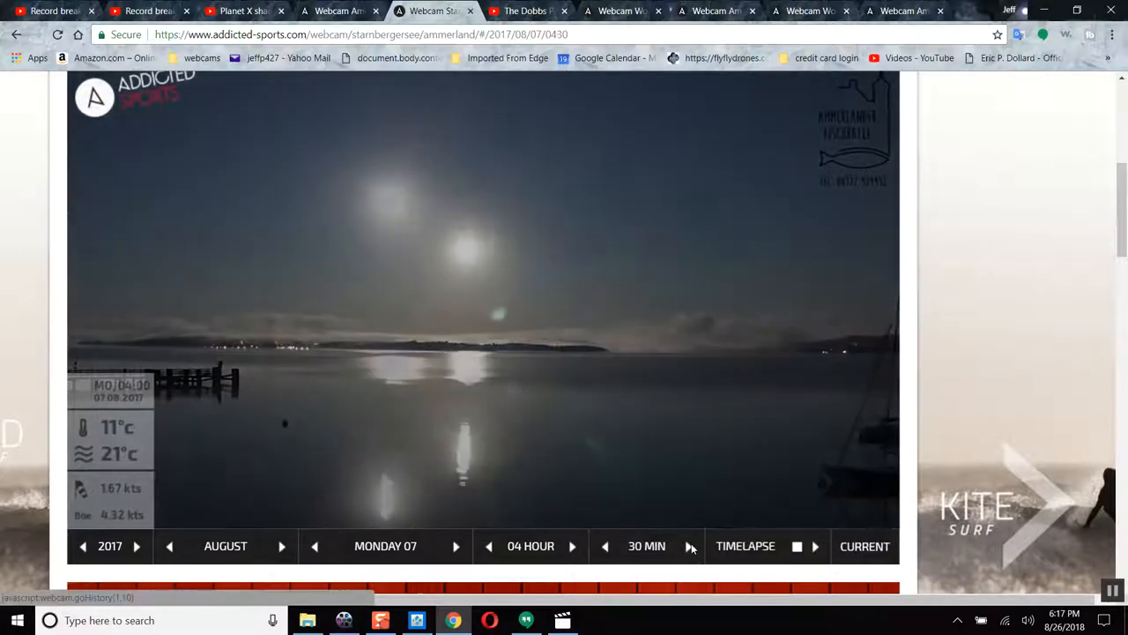
{"action": "left_click", "coordinate": [687, 547]}
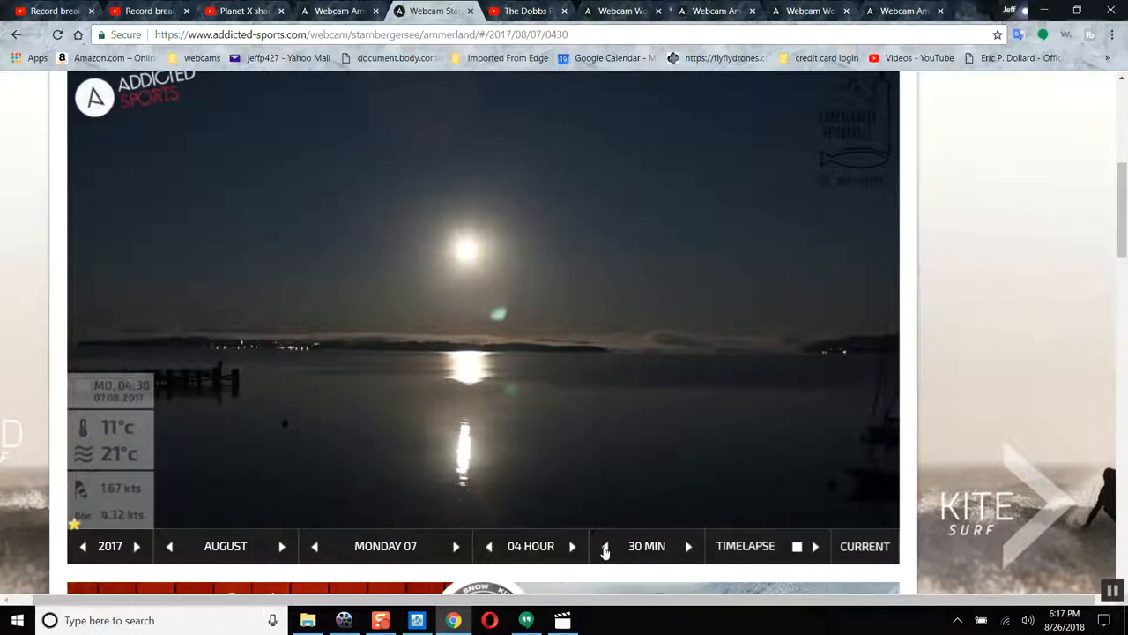
{"action": "left_click", "coordinate": [605, 547]}
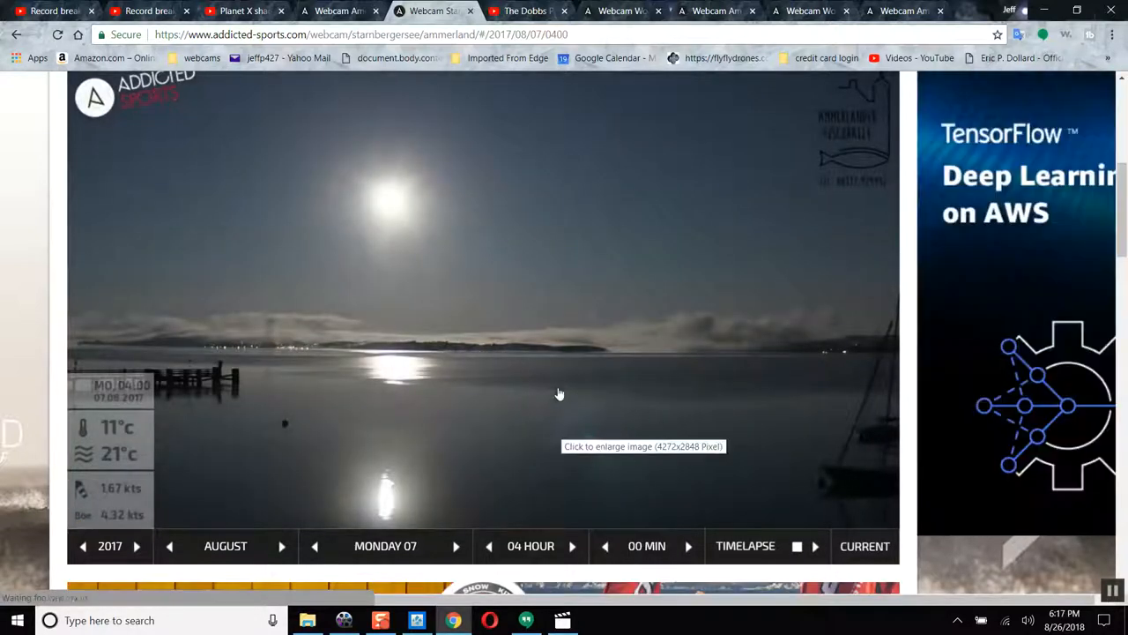
{"action": "mouse_move", "coordinate": [370, 218]}
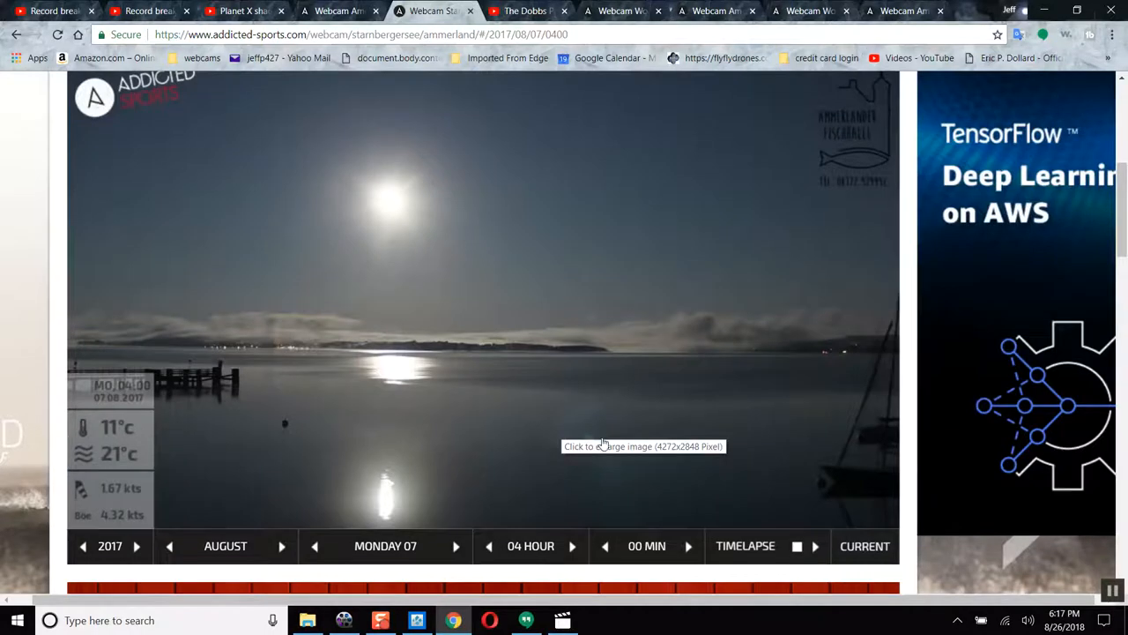
{"action": "mouse_move", "coordinate": [699, 513]}
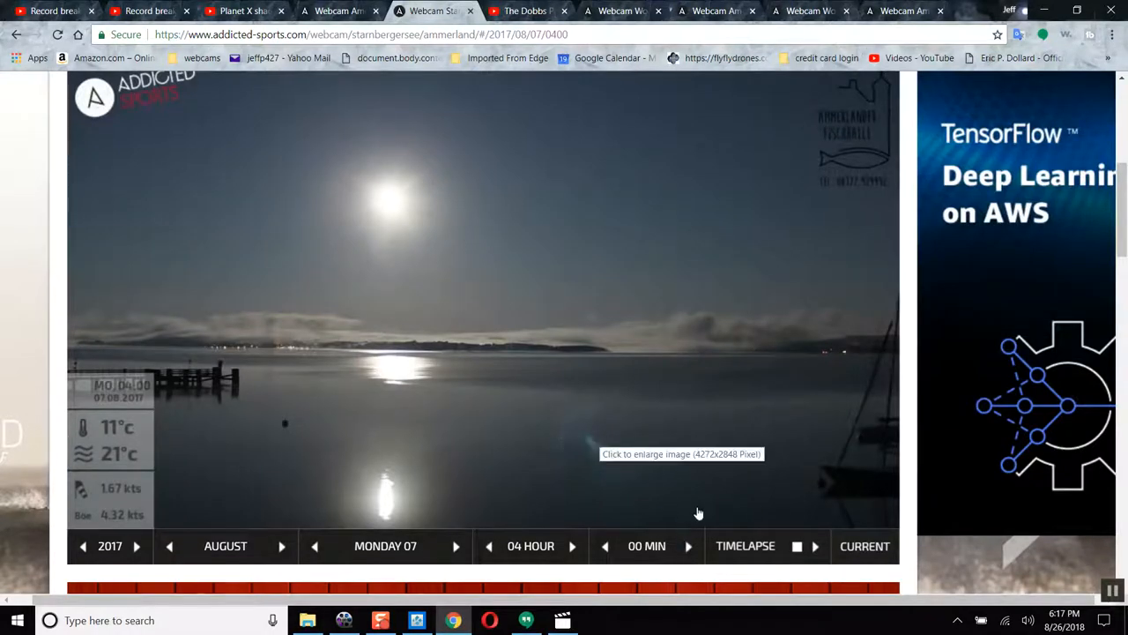
- Step forward through 04:30 and 05:00 to the 05:20 image, then return to the Dobbs Planet X video
{"action": "left_click", "coordinate": [687, 547]}
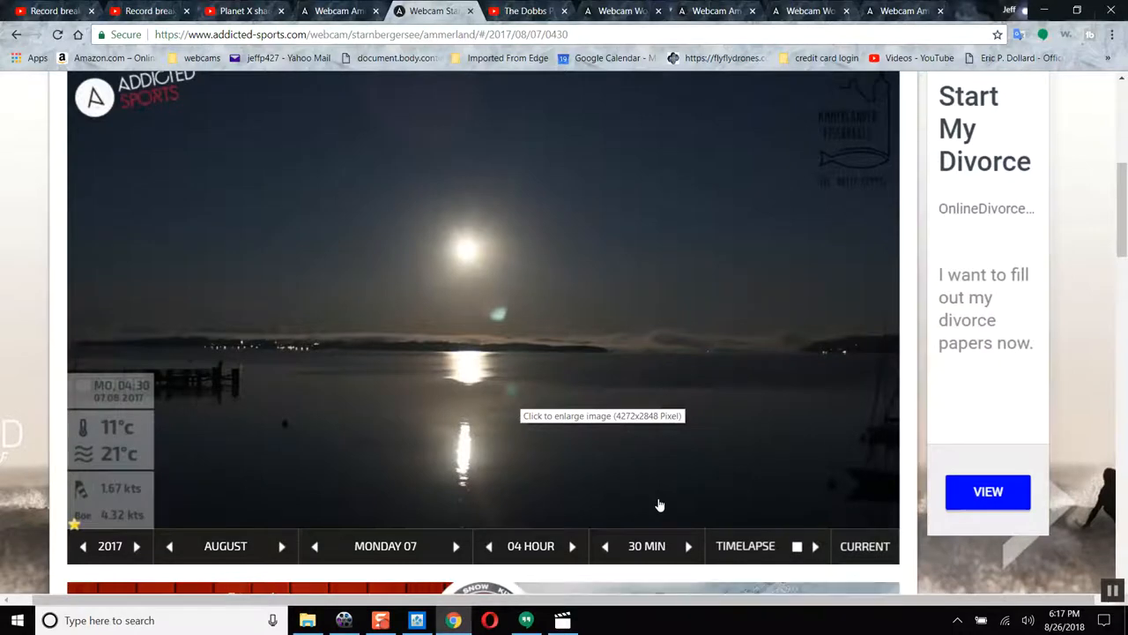
{"action": "left_click", "coordinate": [603, 416]}
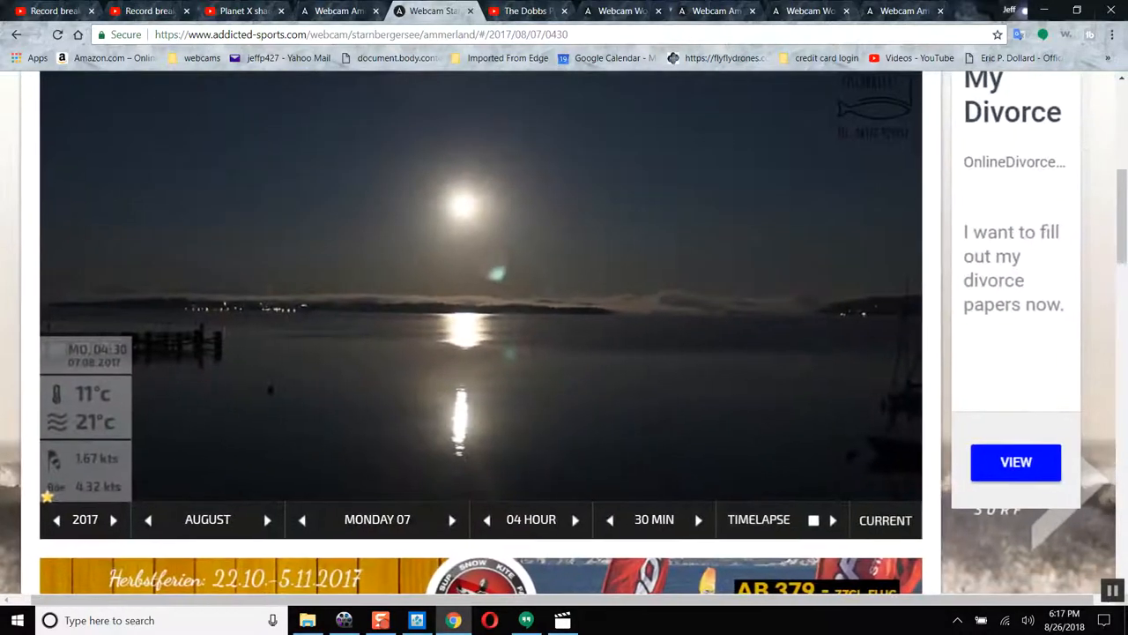
{"action": "left_click", "coordinate": [574, 519]}
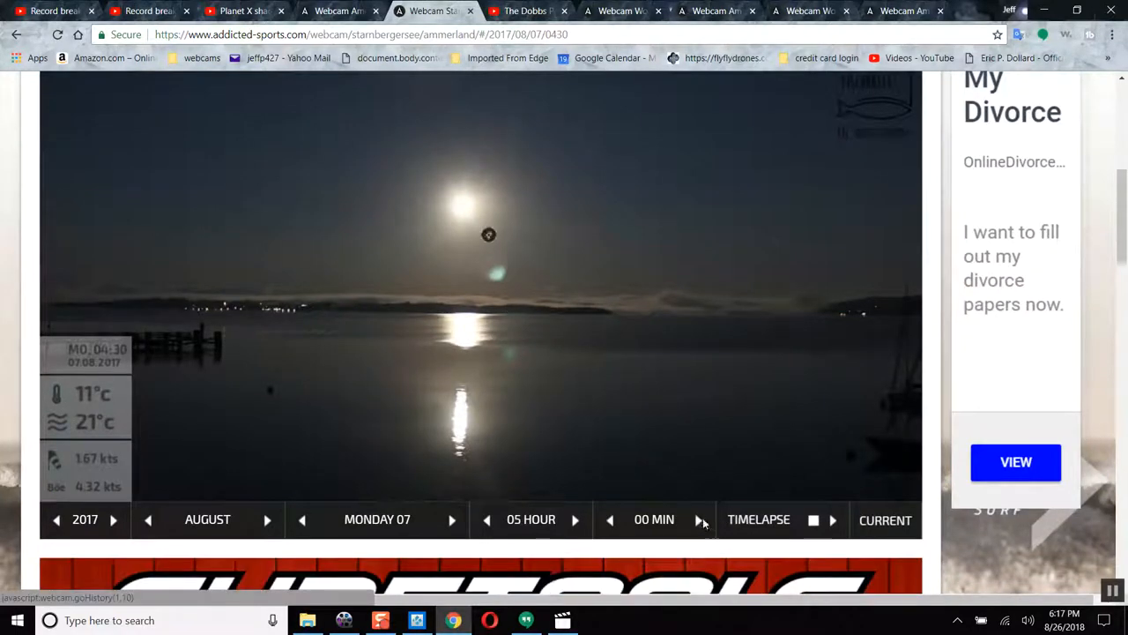
{"action": "left_click", "coordinate": [702, 519]}
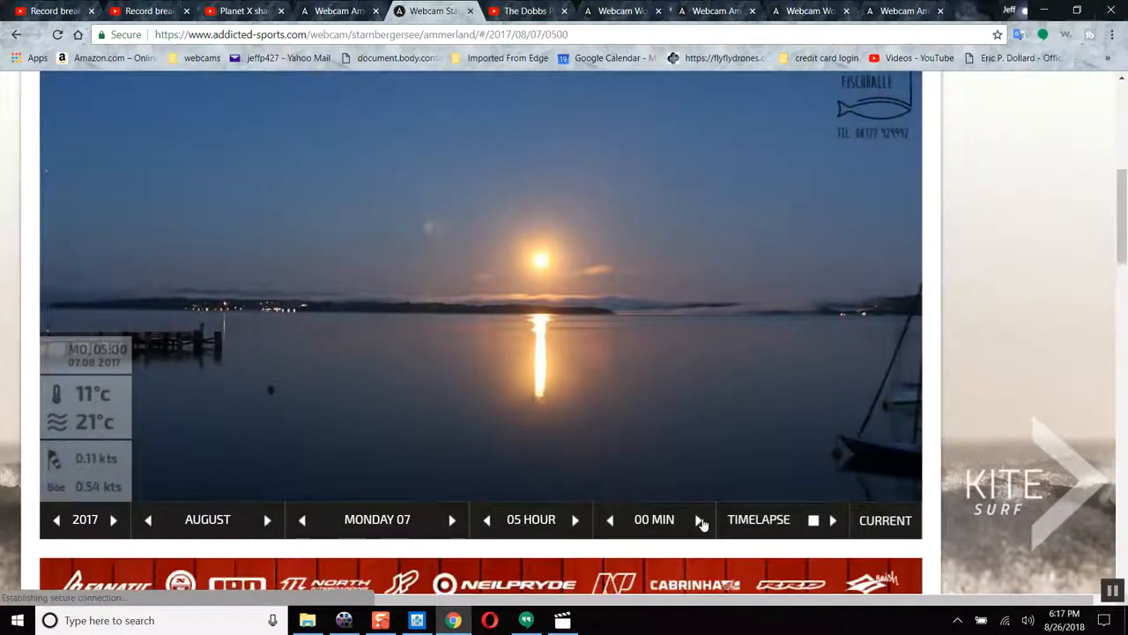
{"action": "left_click", "coordinate": [698, 519]}
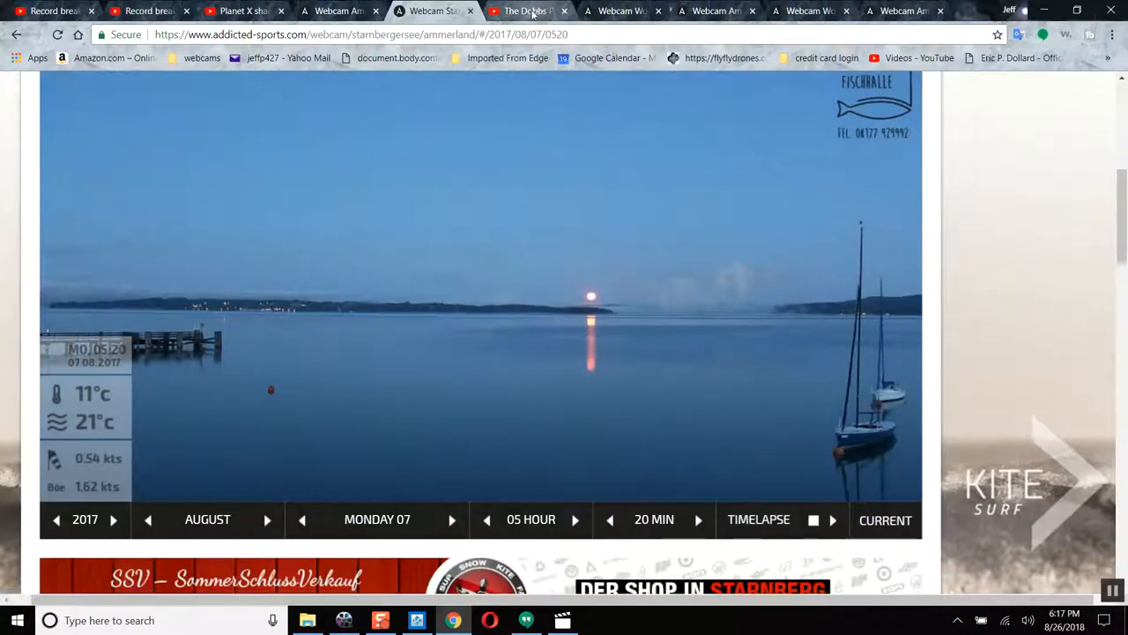
{"action": "left_click", "coordinate": [527, 11]}
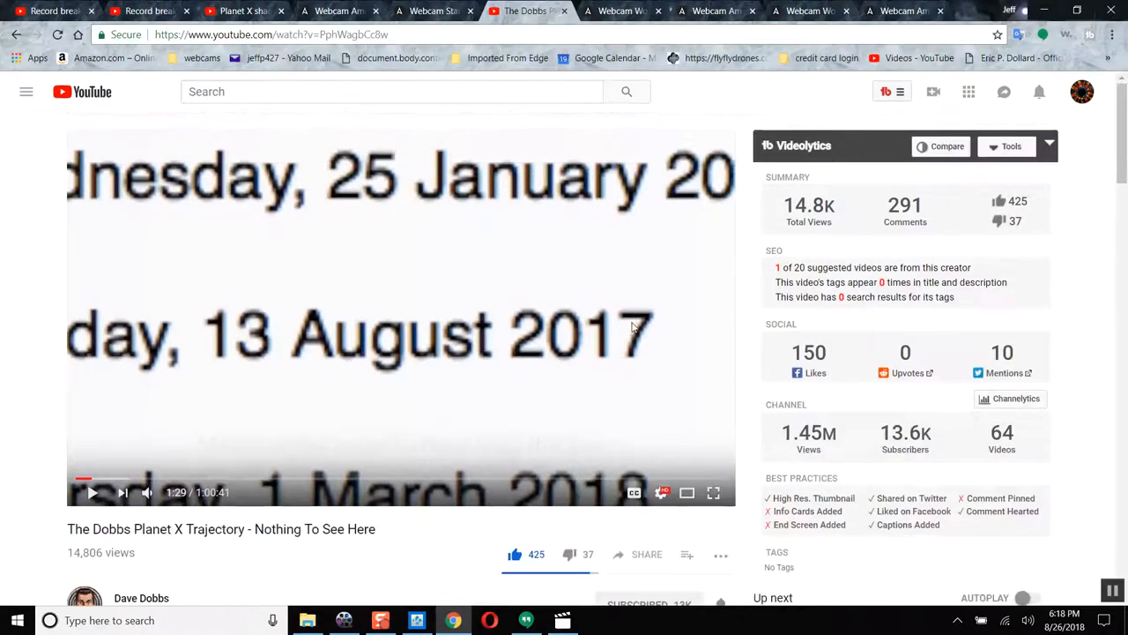
- View the Wolfgangsee webcam back to its 03:00 image, start the night timelapse, then go to the Ammersee webcam
{"action": "left_click", "coordinate": [899, 11]}
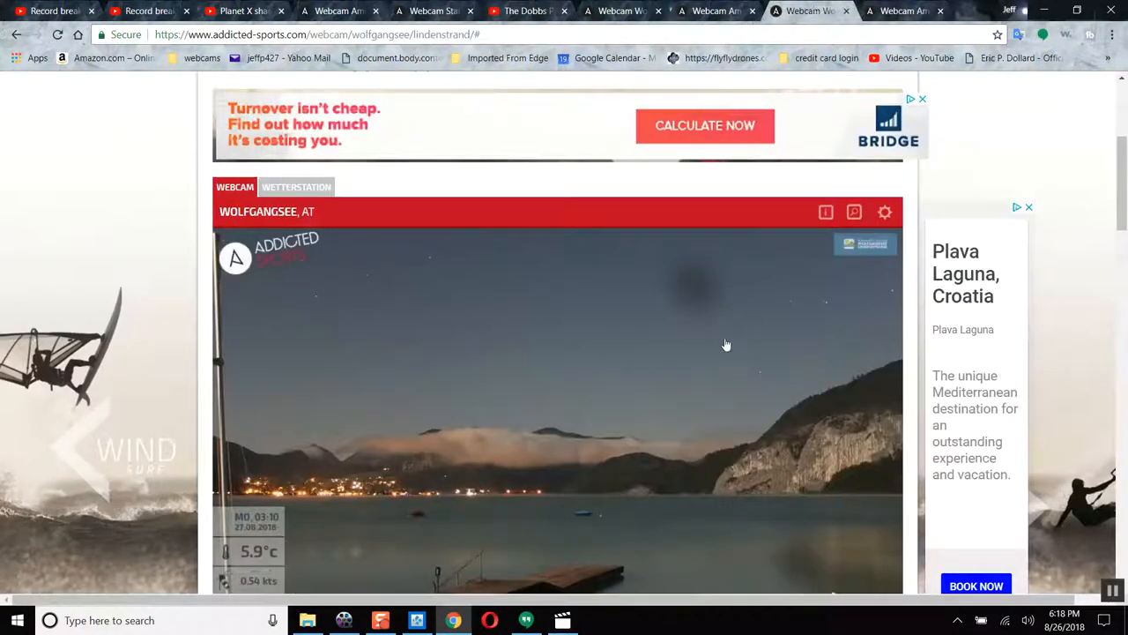
{"action": "scroll", "scroll_direction": "down", "scroll_amount": 3}
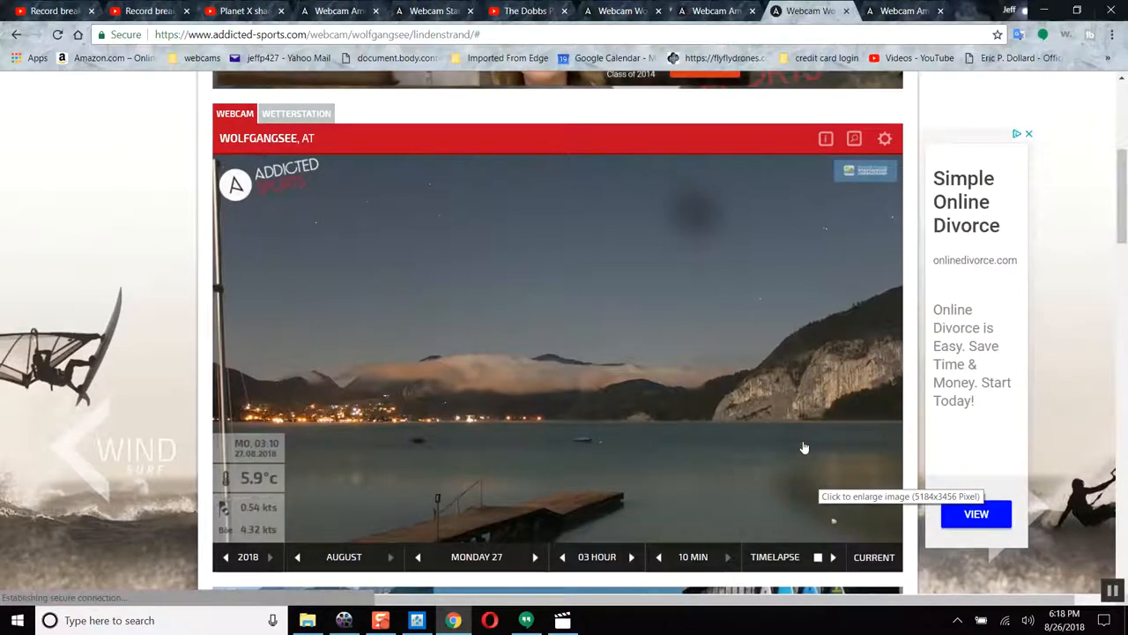
{"action": "scroll", "scroll_direction": "down", "scroll_amount": 3}
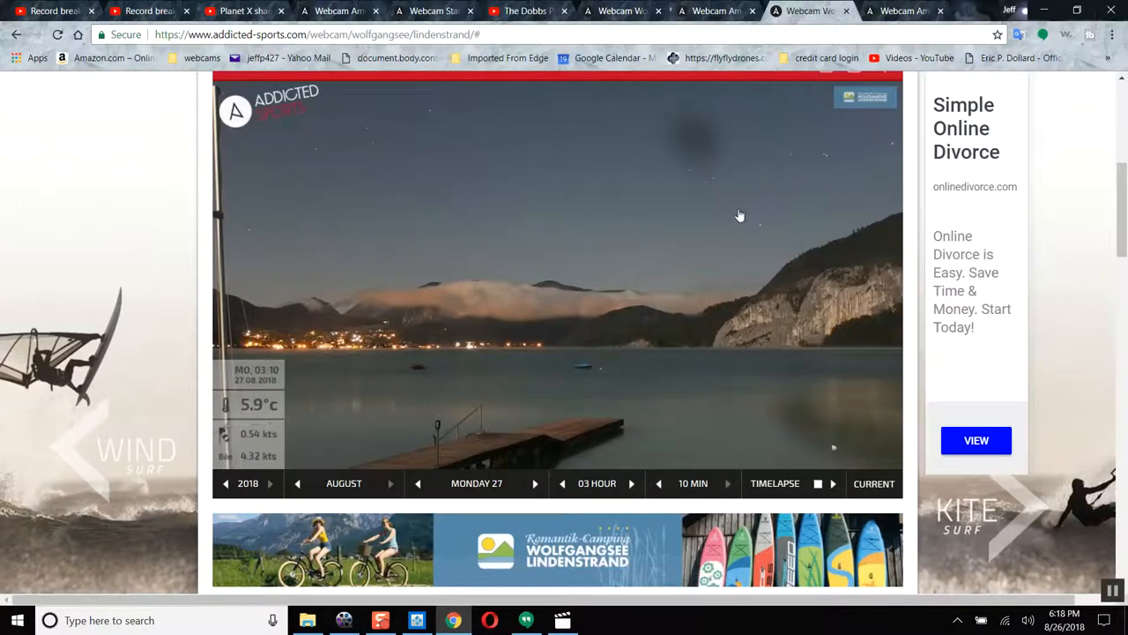
{"action": "mouse_move", "coordinate": [678, 476]}
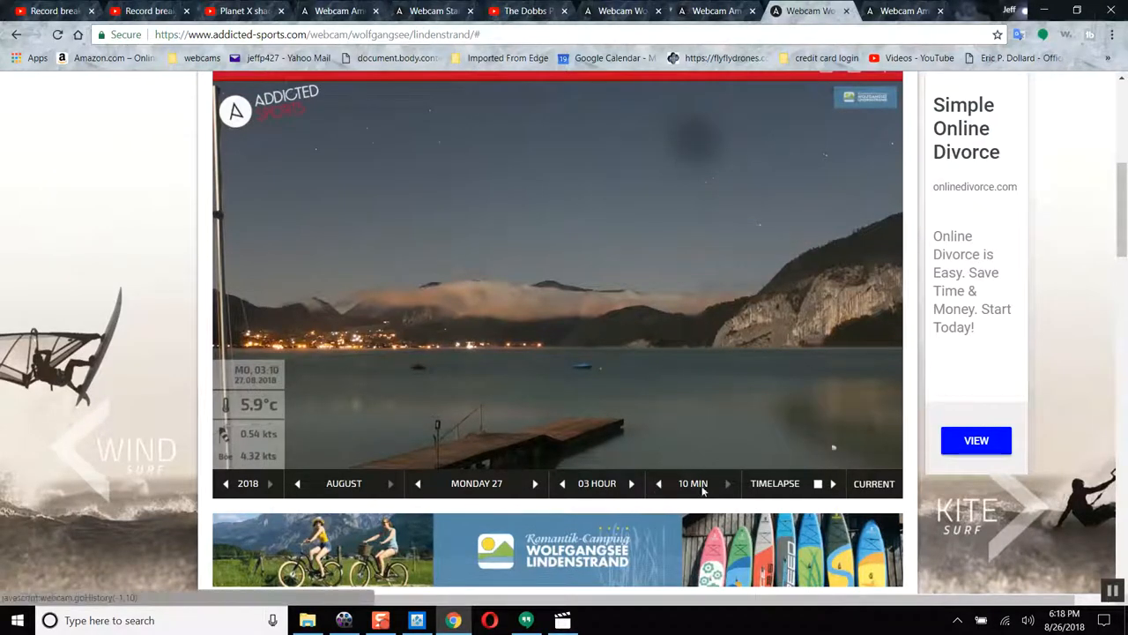
{"action": "left_click", "coordinate": [660, 483]}
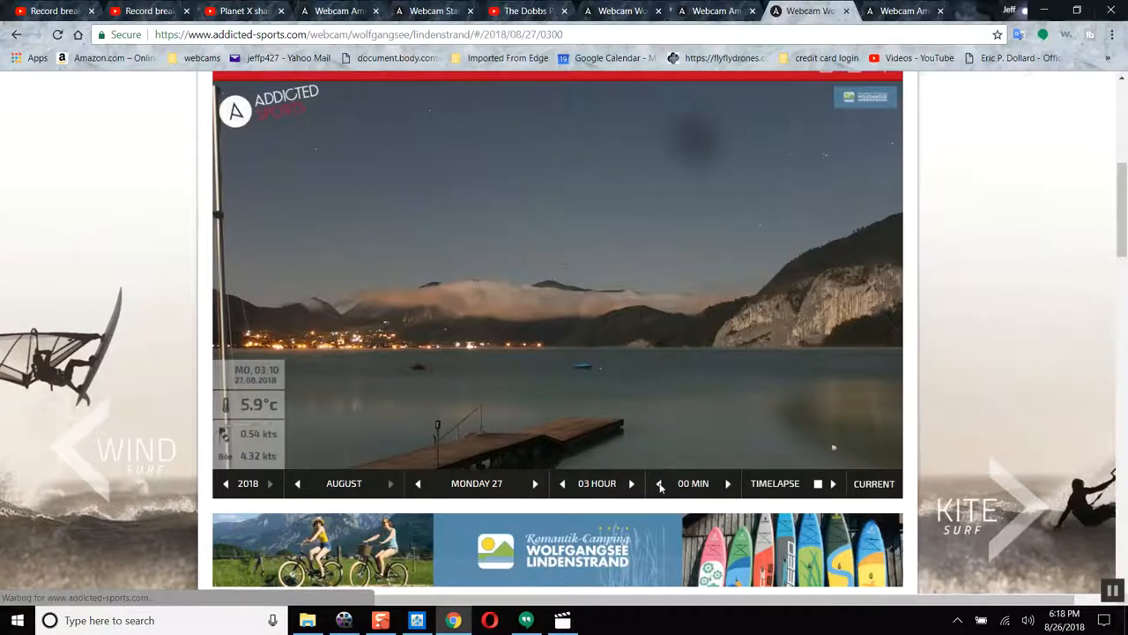
{"action": "left_click", "coordinate": [660, 483]}
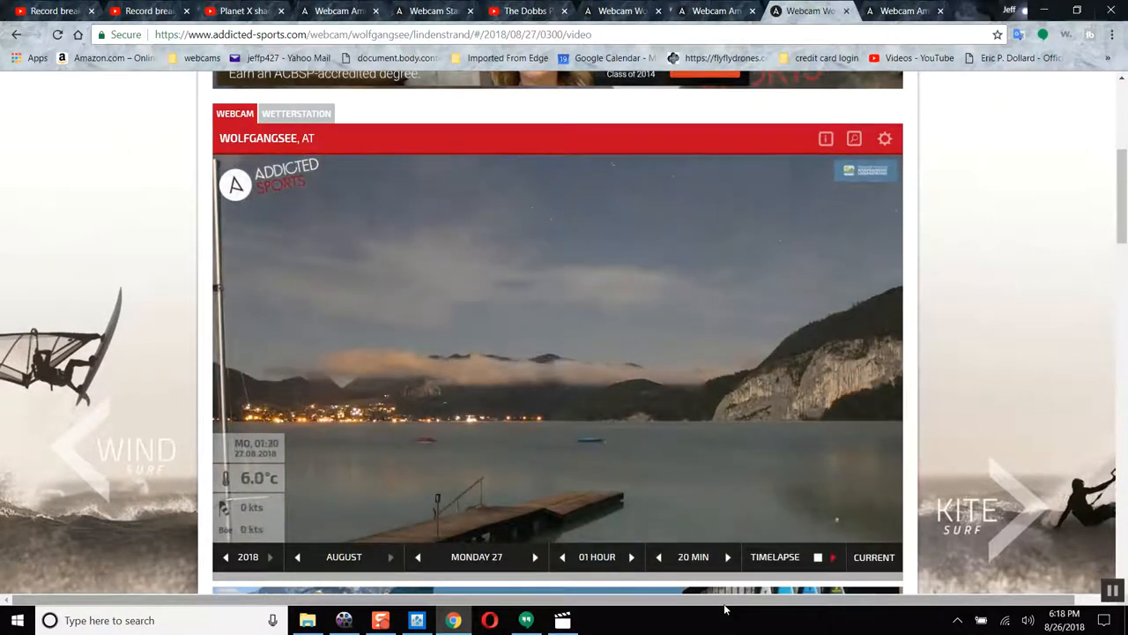
{"action": "left_click", "coordinate": [562, 557]}
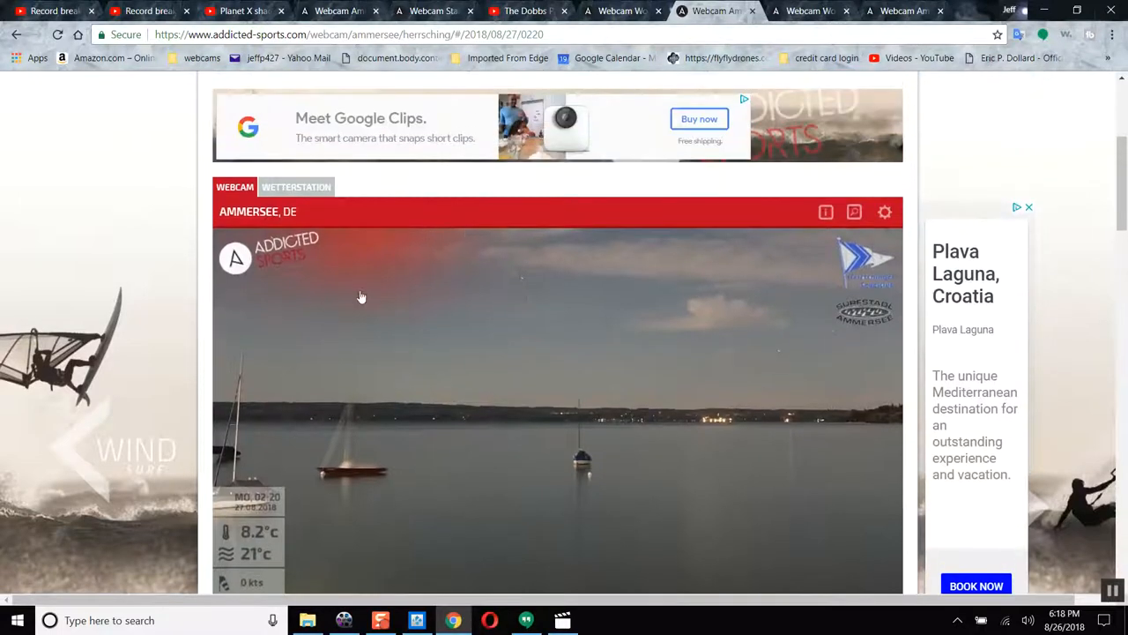
- Step the Ammersee webcam back to Sunday 26 August 2018 at 23:10 and bring up the full-screen sky video
{"action": "scroll", "scroll_direction": "down", "scroll_amount": 3}
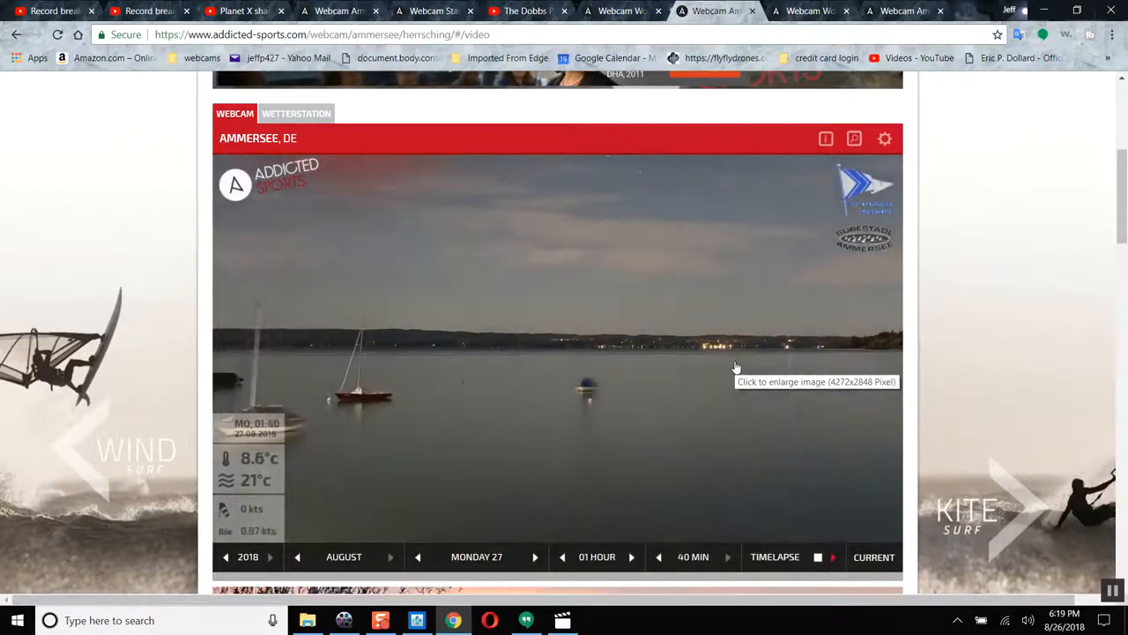
{"action": "left_click", "coordinate": [562, 557]}
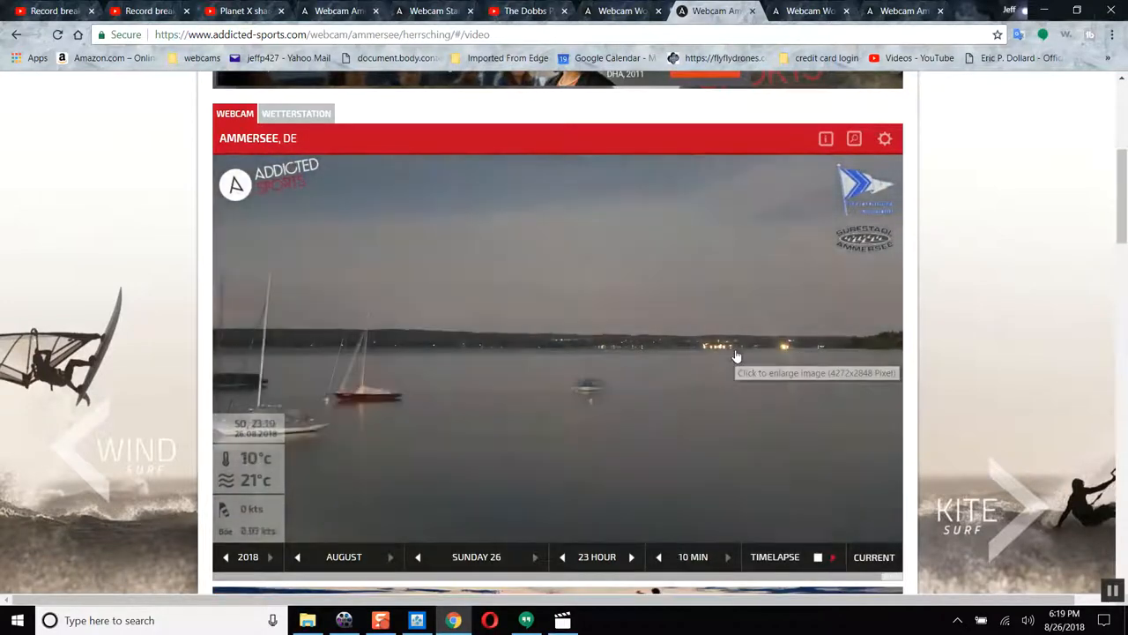
{"action": "left_click", "coordinate": [562, 557]}
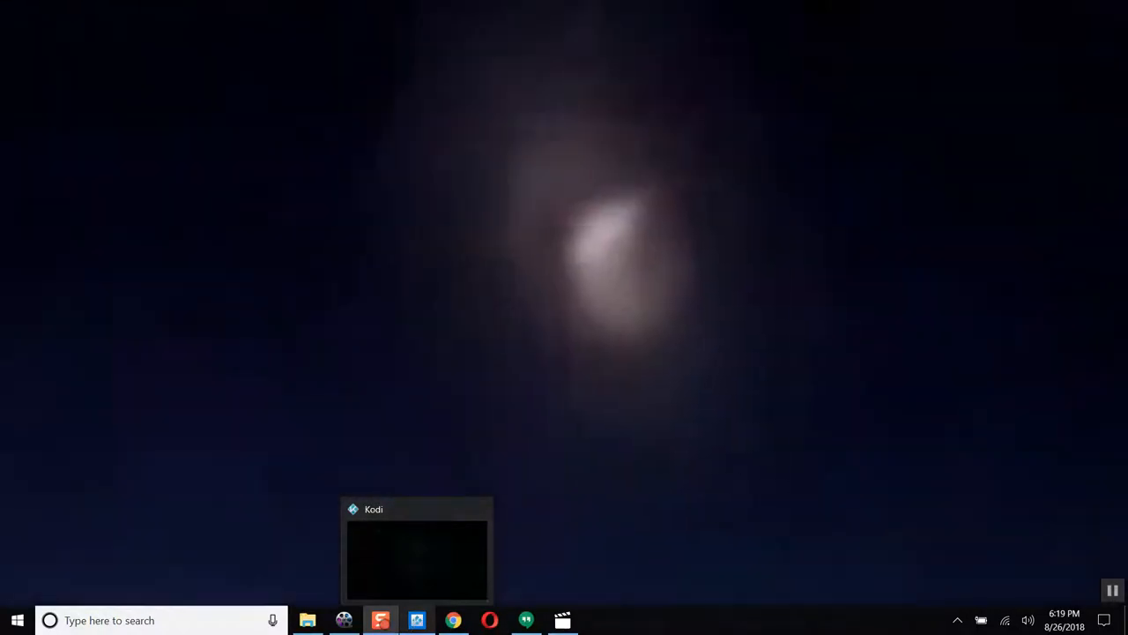
- Play the full-screen Dobbs Planet X Trajectory video through its red sky glow and dust footage
{"action": "left_click", "coordinate": [381, 620]}
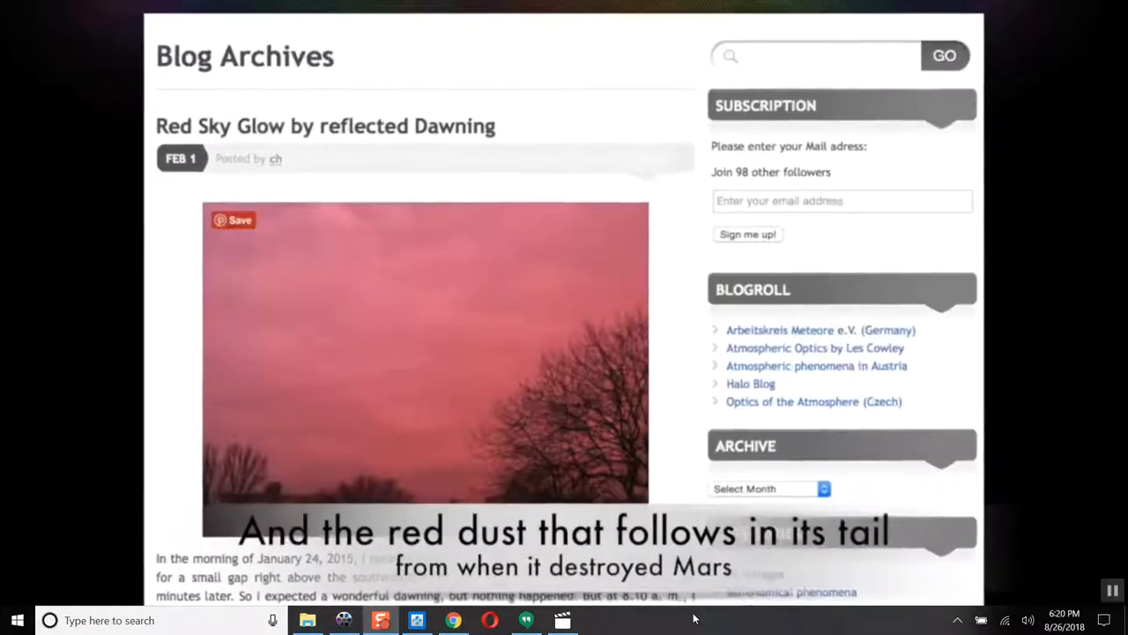
{"action": "scroll", "scroll_direction": "down", "scroll_amount": 3}
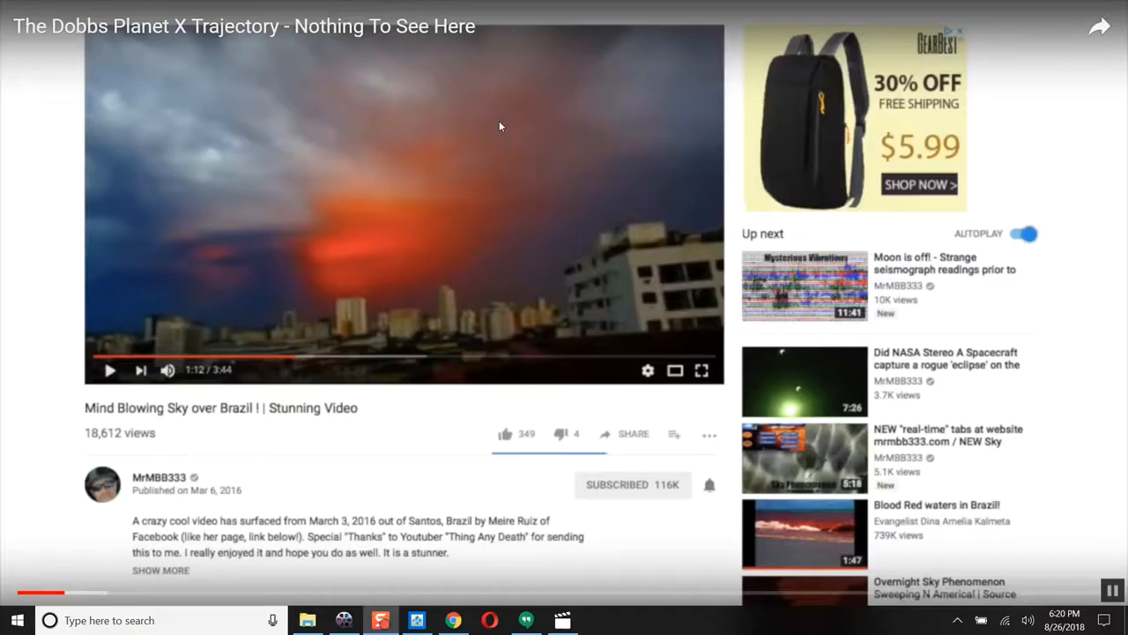
{"action": "mouse_move", "coordinate": [492, 258]}
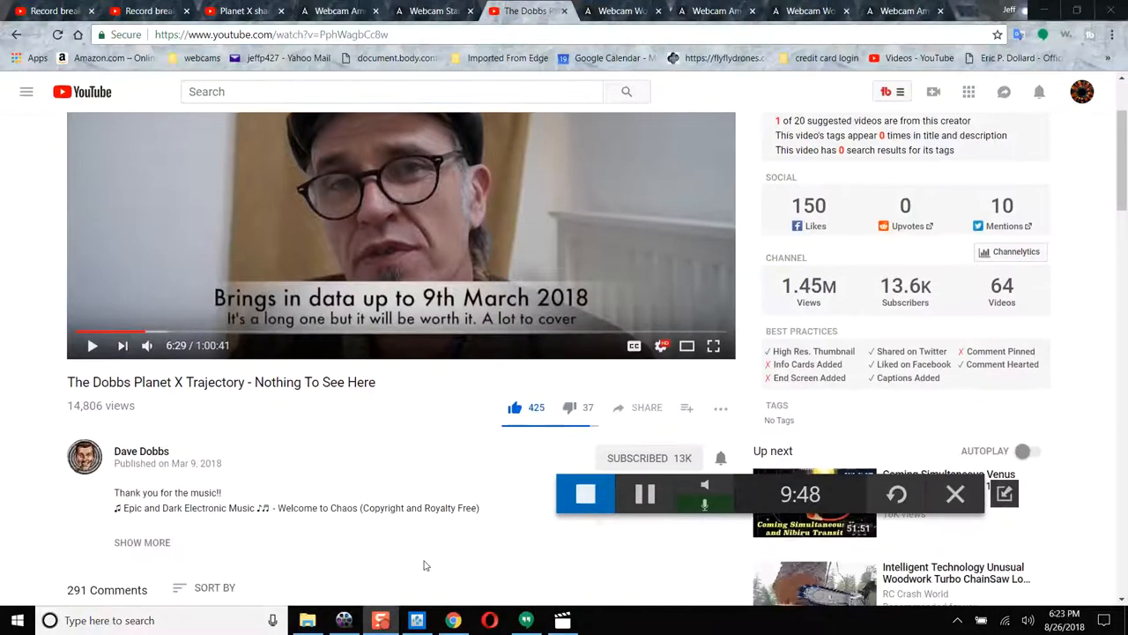
{"action": "scroll", "scroll_direction": "down", "scroll_amount": 3}
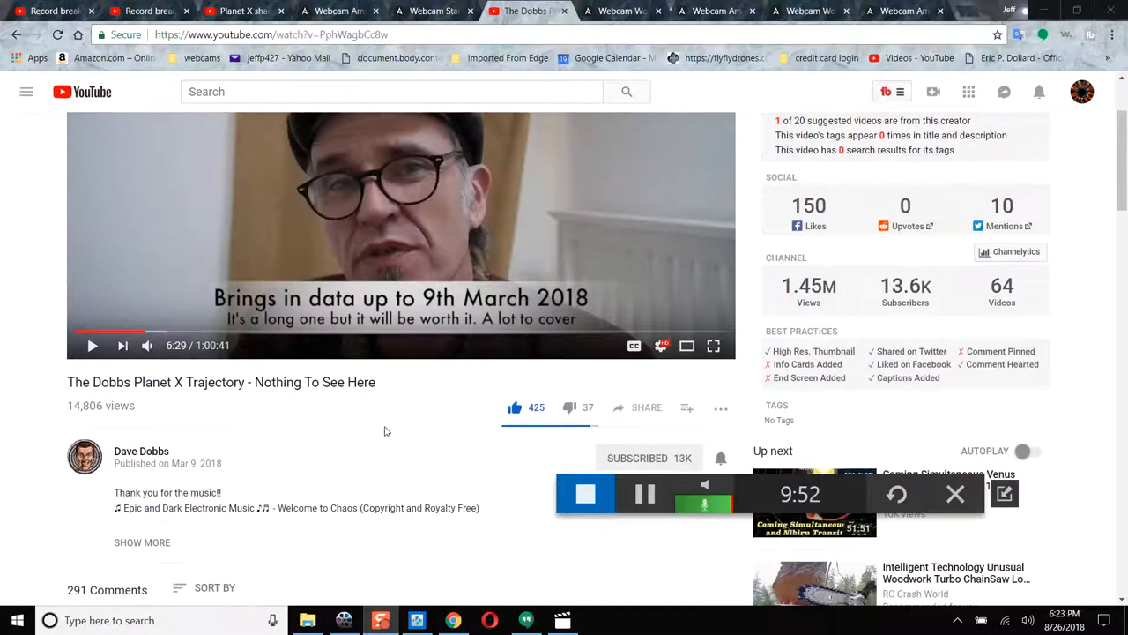
{"action": "scroll", "scroll_direction": "down", "scroll_amount": 3}
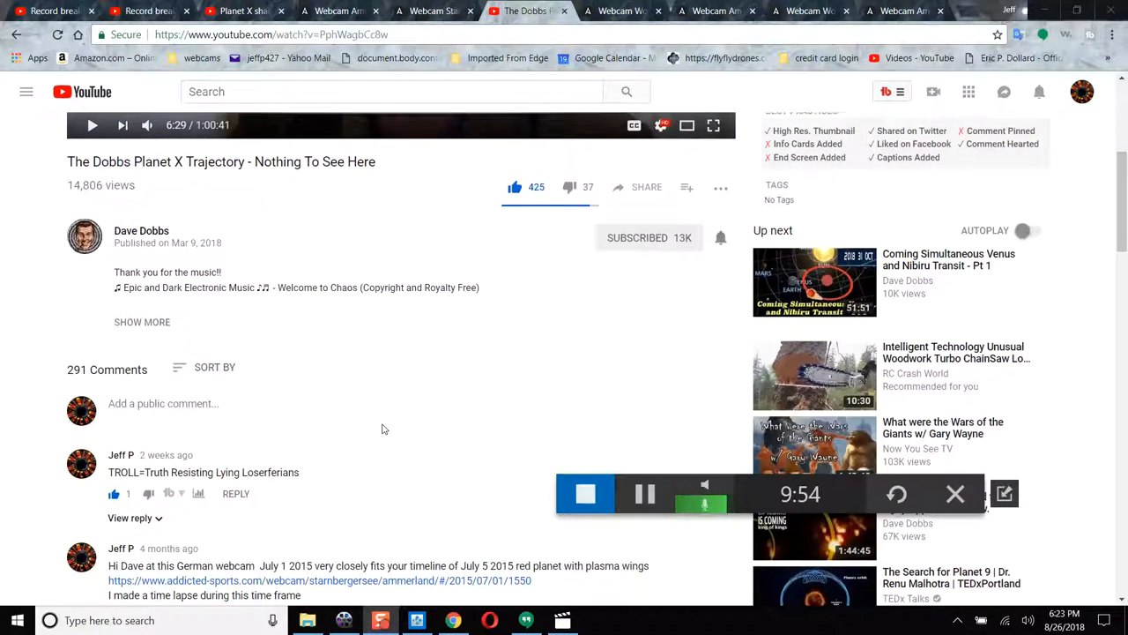